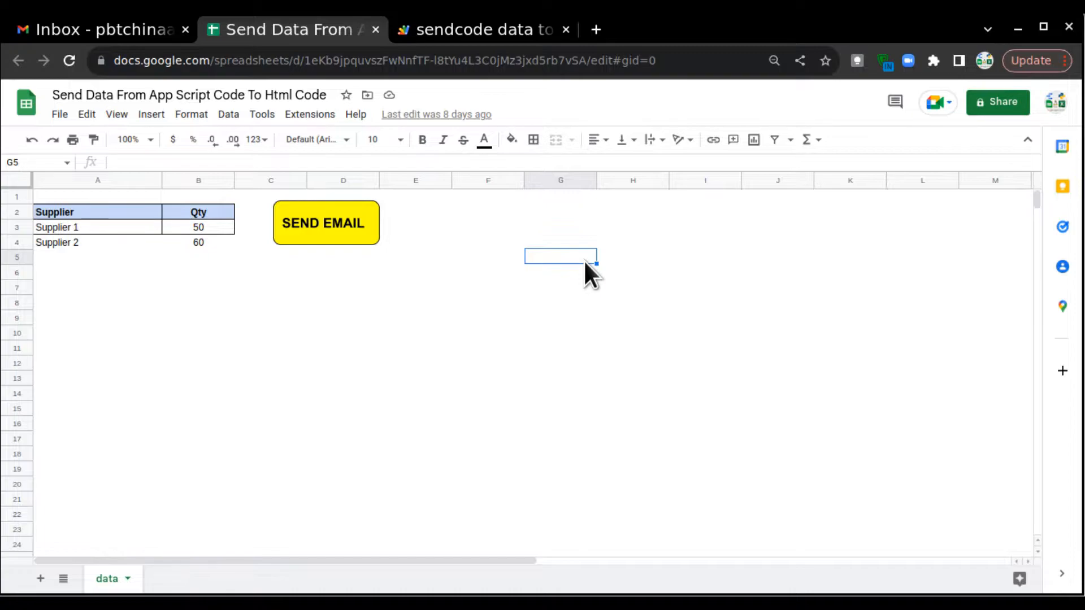
mouse_move(360, 312)
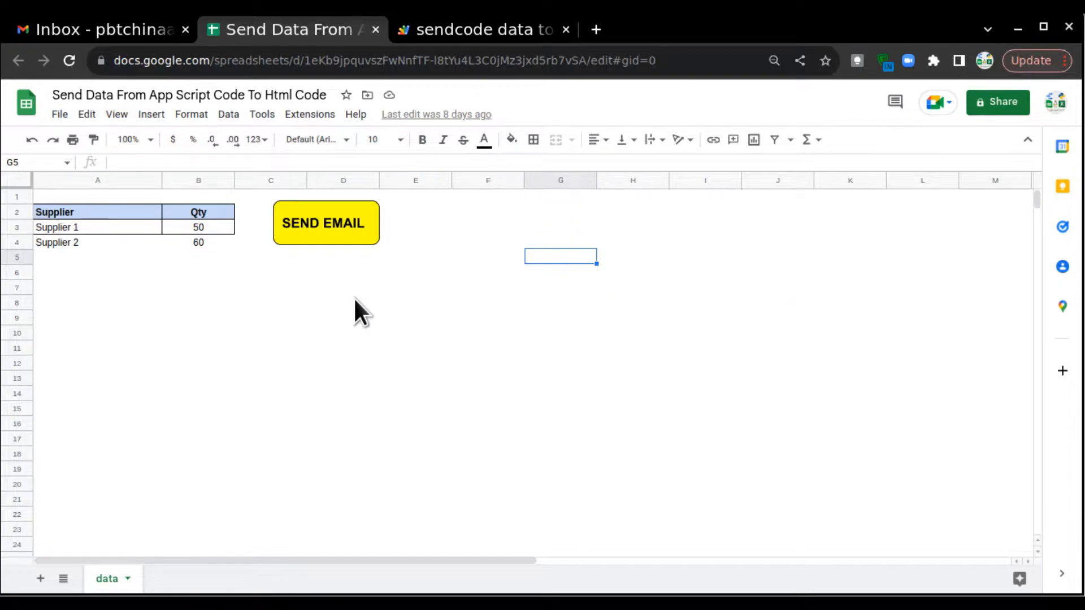
mouse_move(316, 353)
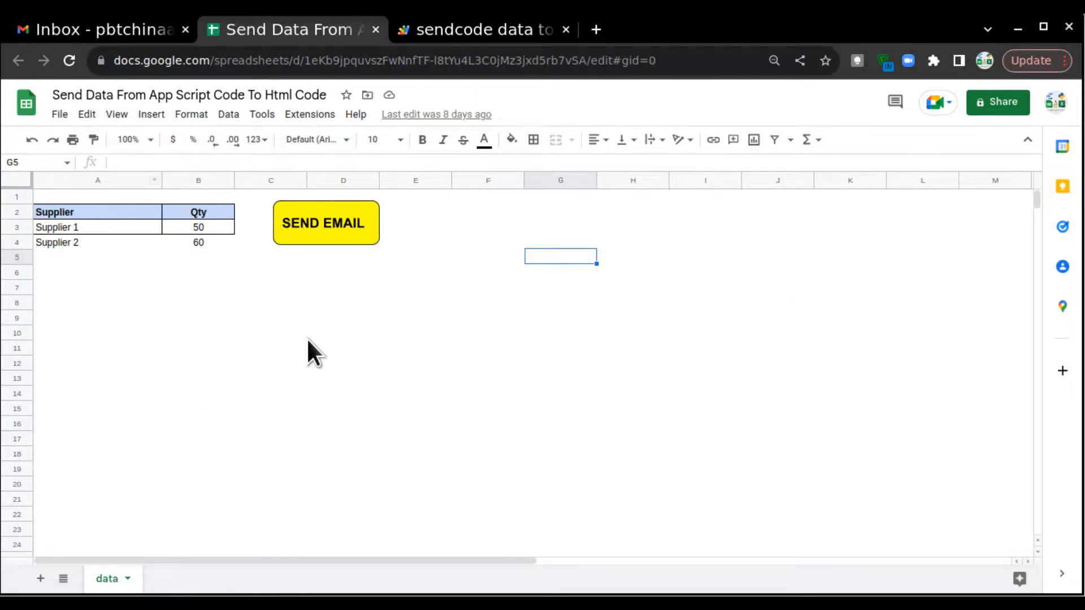
Check Supplier 1's quantity of 50, run SEND EMAIL, and view the resulting email in Gmail
left_click(198, 227)
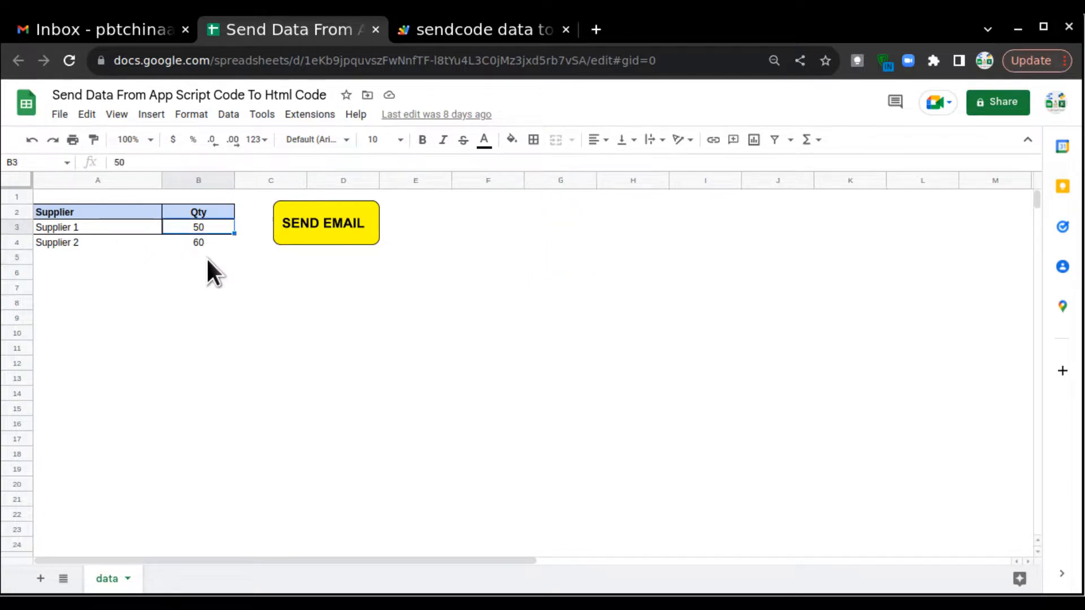
left_click(199, 211)
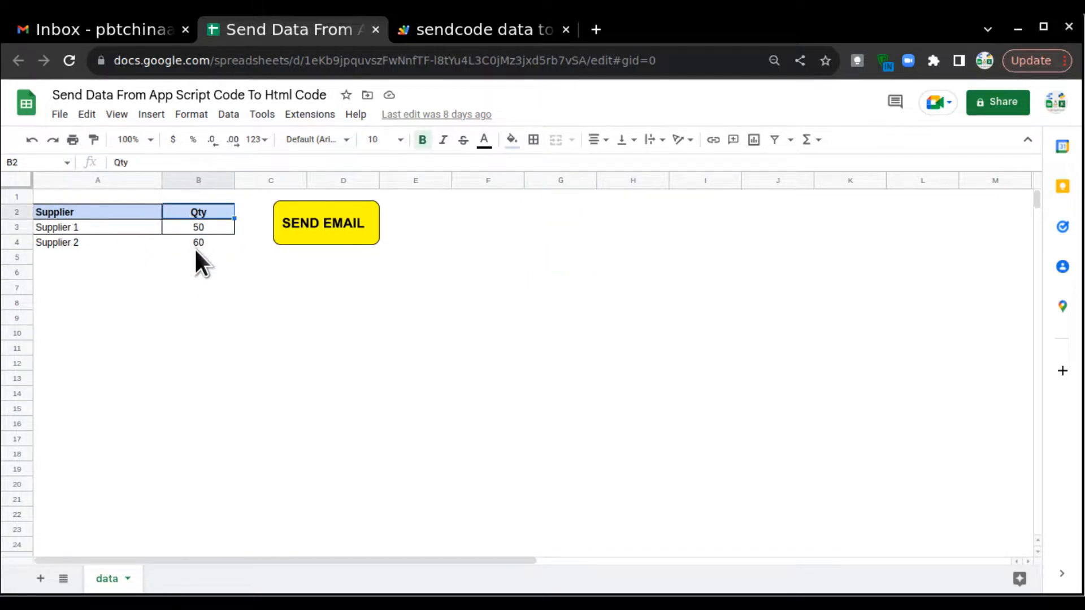
mouse_move(338, 235)
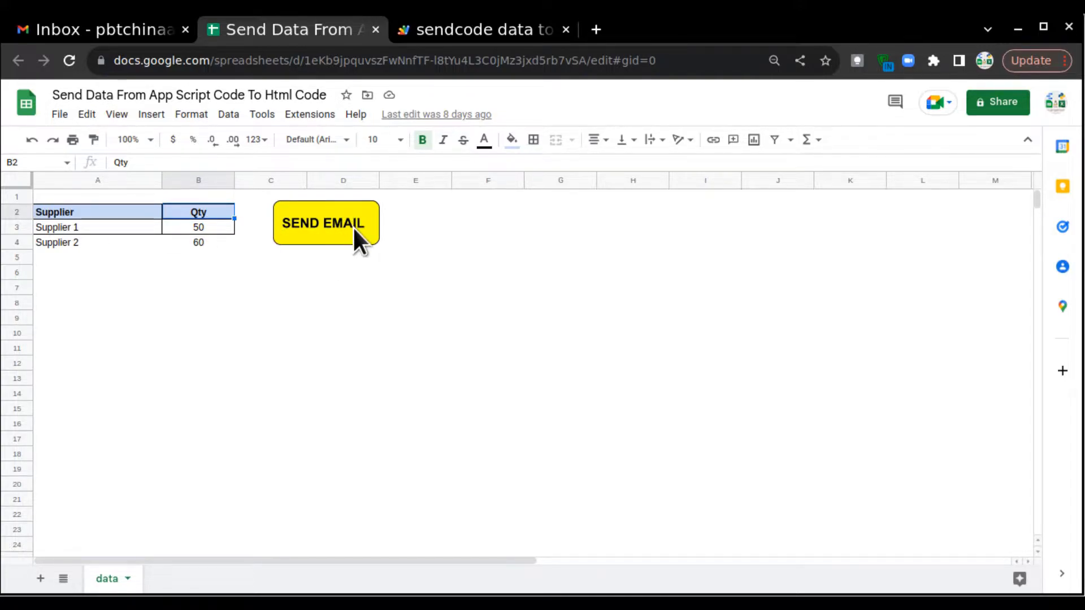
left_click(326, 223)
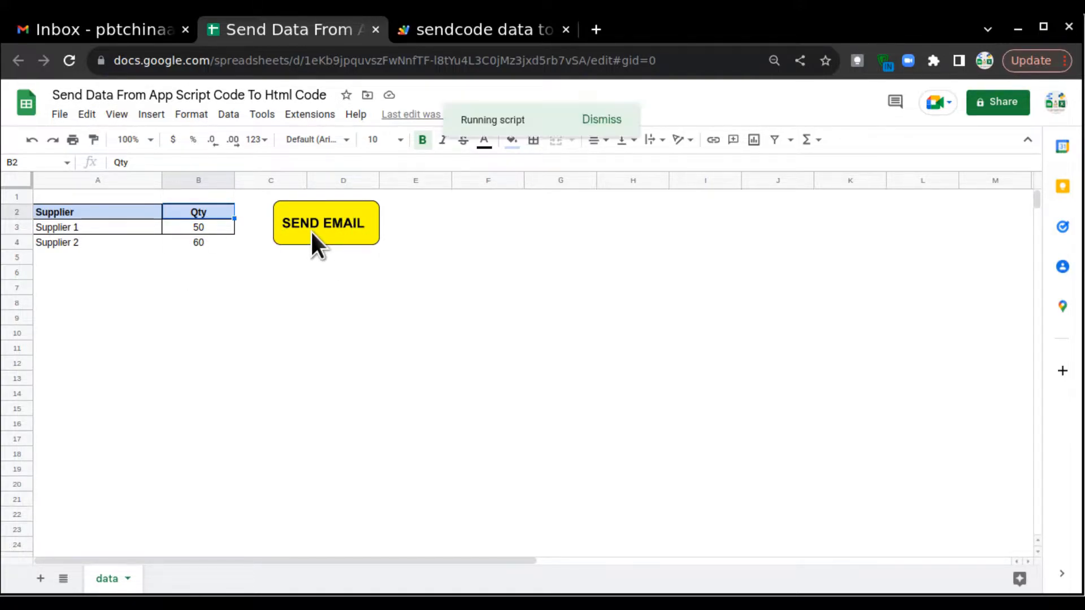
left_click(102, 30)
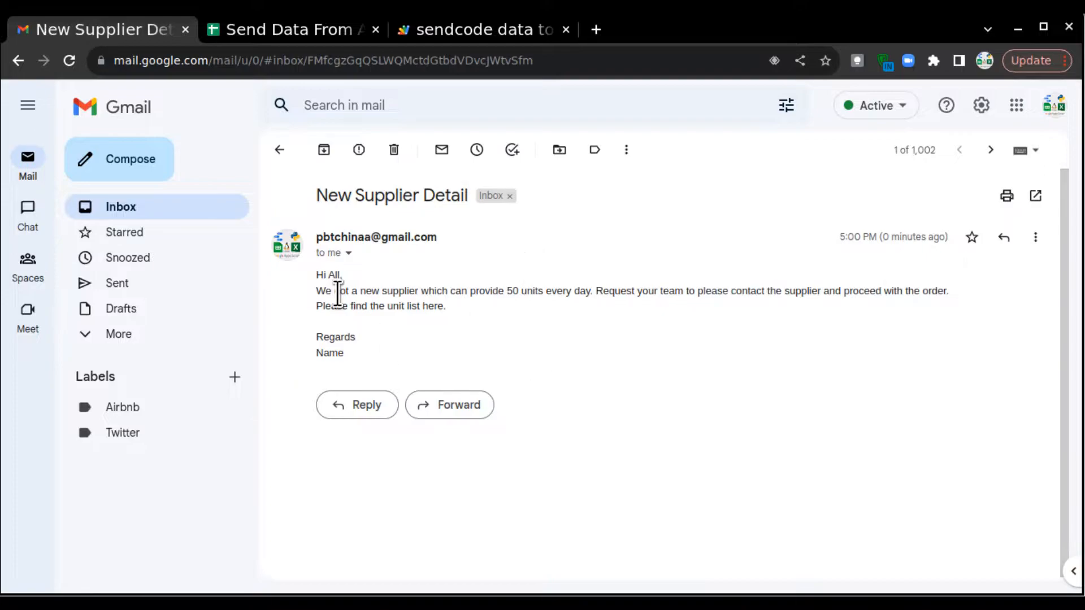
left_click_drag(316, 290, 358, 291)
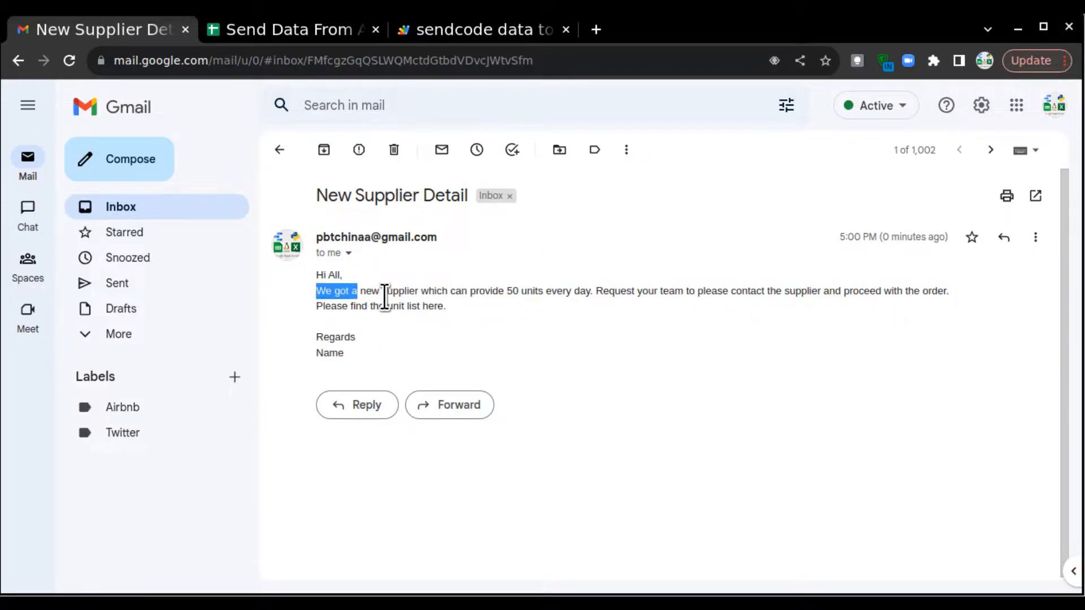
left_click_drag(384, 290, 639, 290)
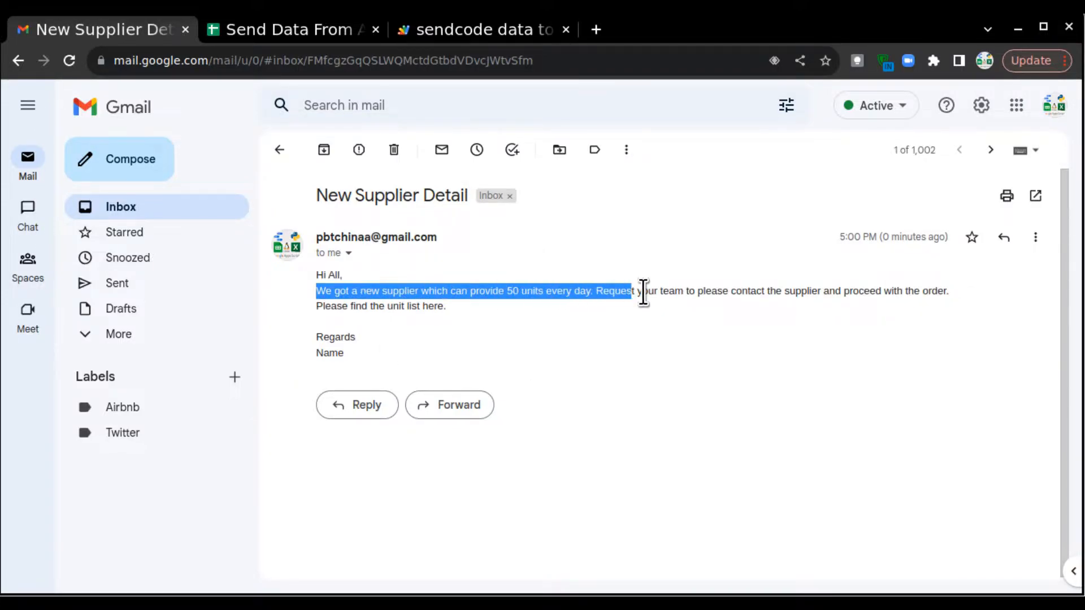
left_click_drag(633, 290, 816, 306)
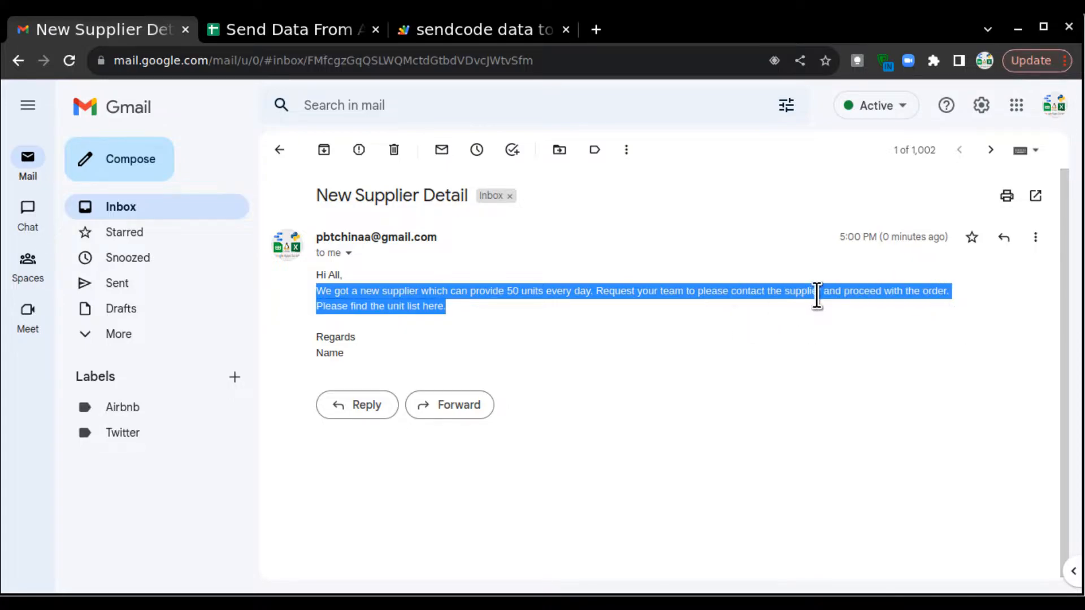
left_click(362, 312)
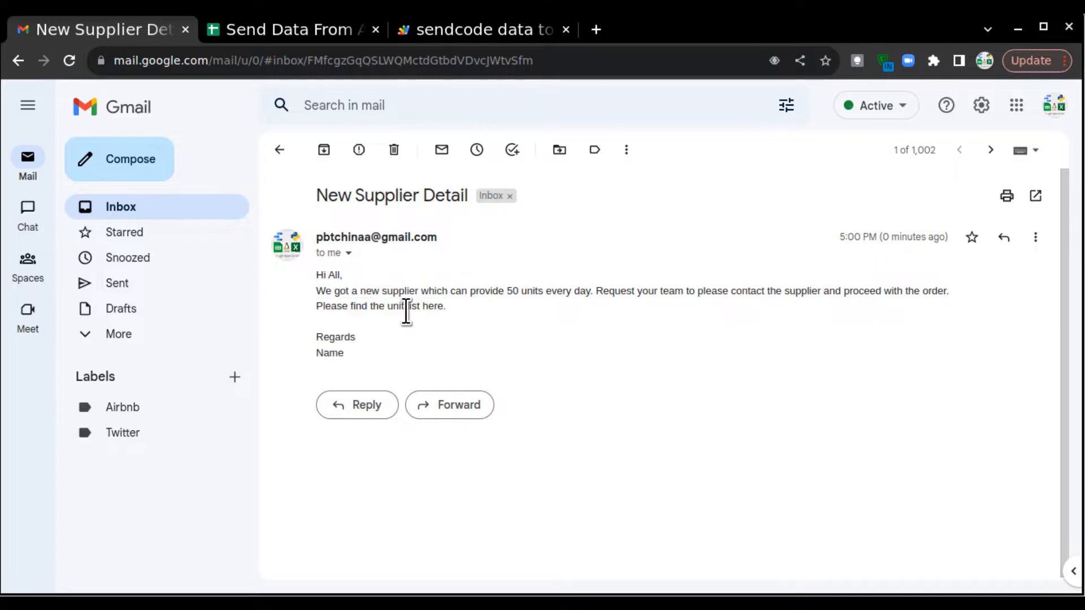
left_click(290, 29)
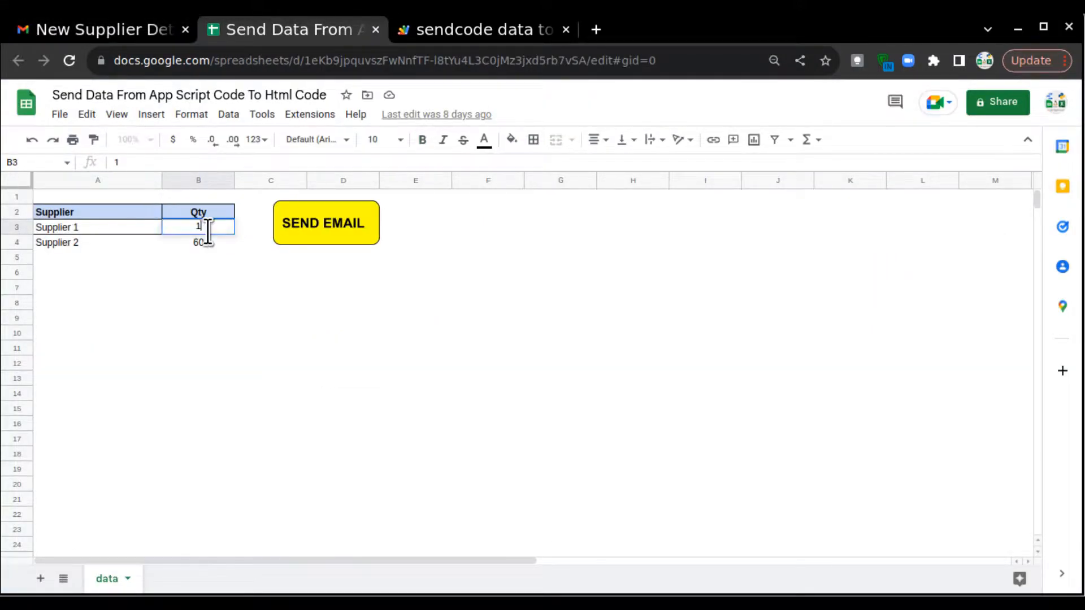
Set Supplier 1's quantity to 100 and send the supplier email again
type("100")
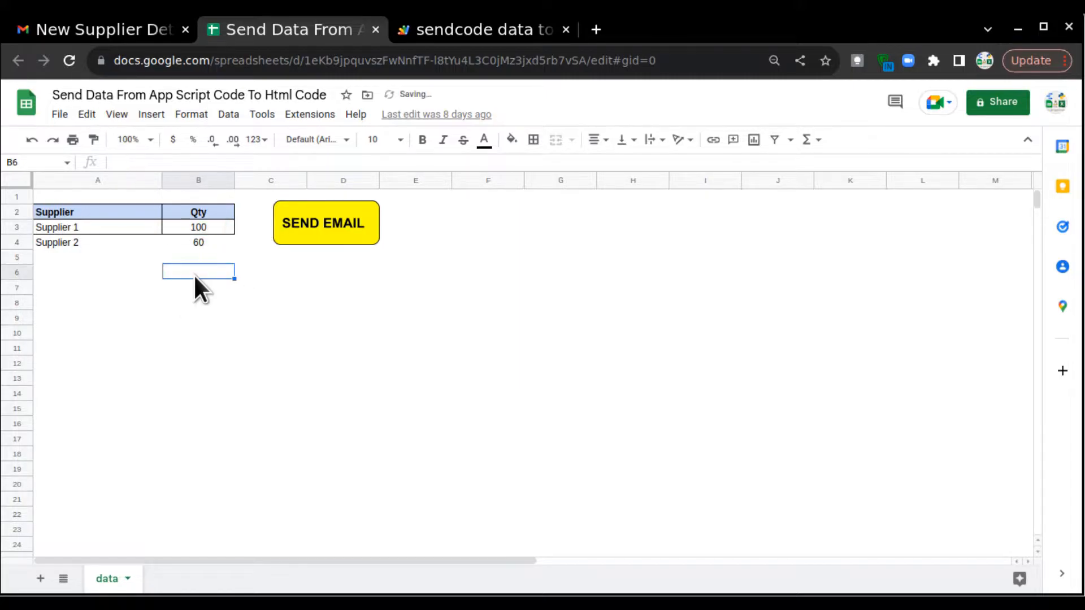
left_click(324, 223)
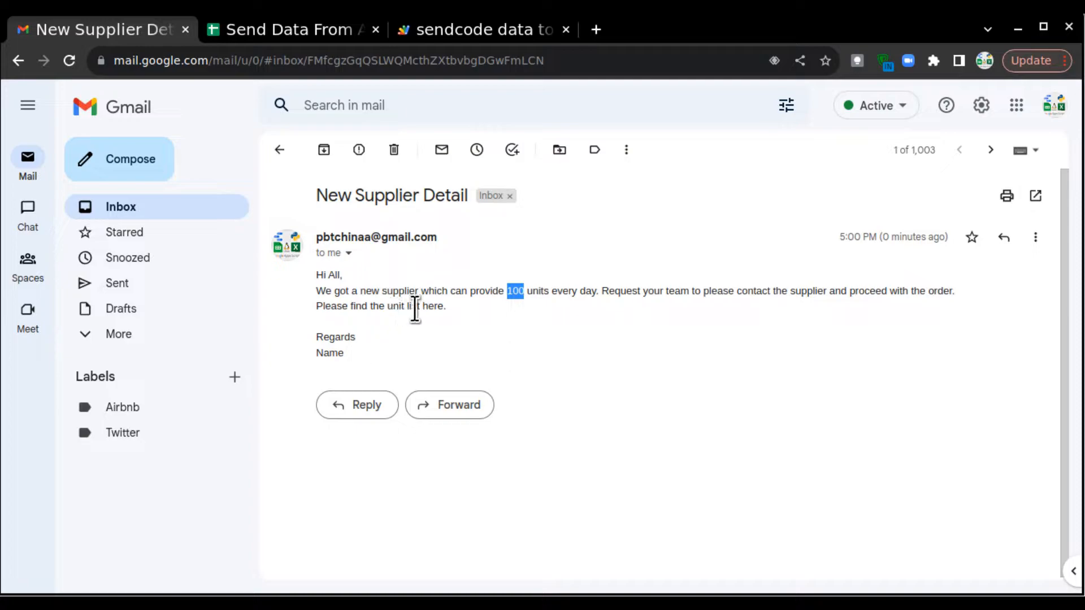
Highlight the 100 units and the unlinked word 'list' in the email, then go to the Apps Script project
double_click(413, 307)
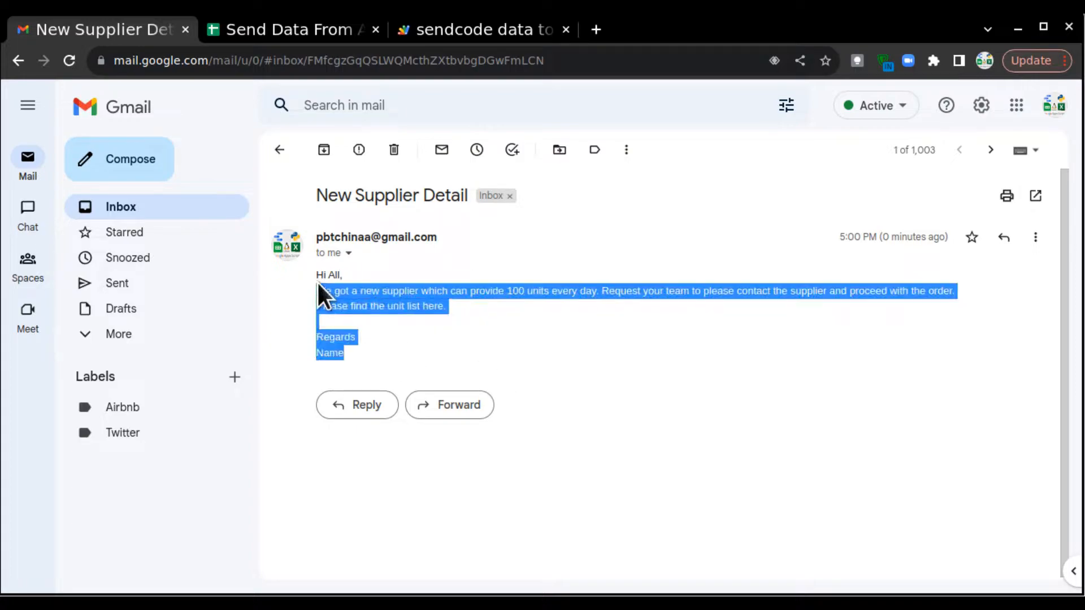
left_click(407, 306)
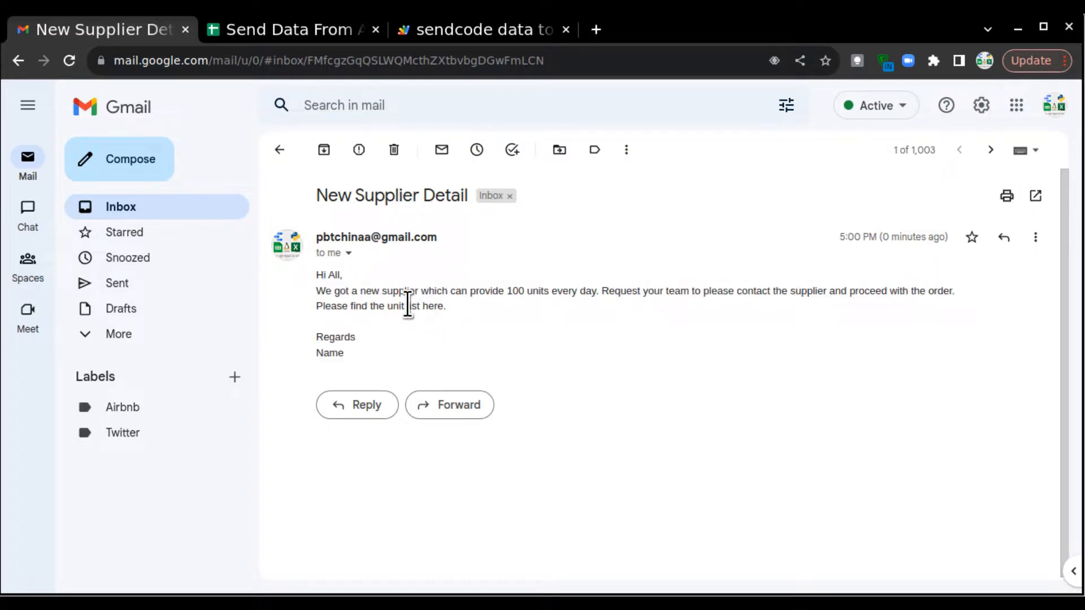
double_click(413, 306)
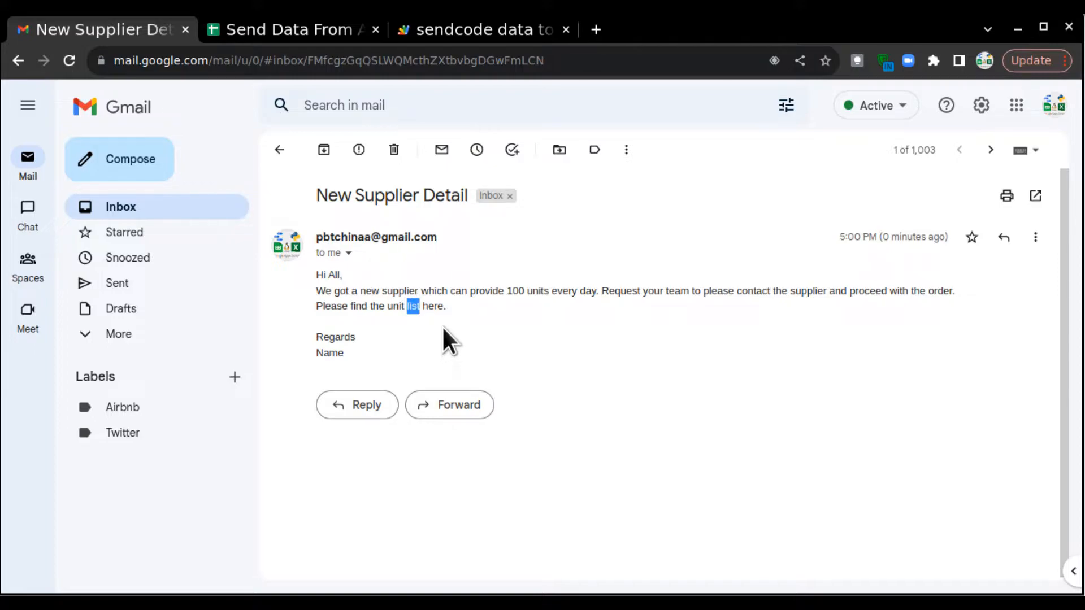
mouse_move(433, 331)
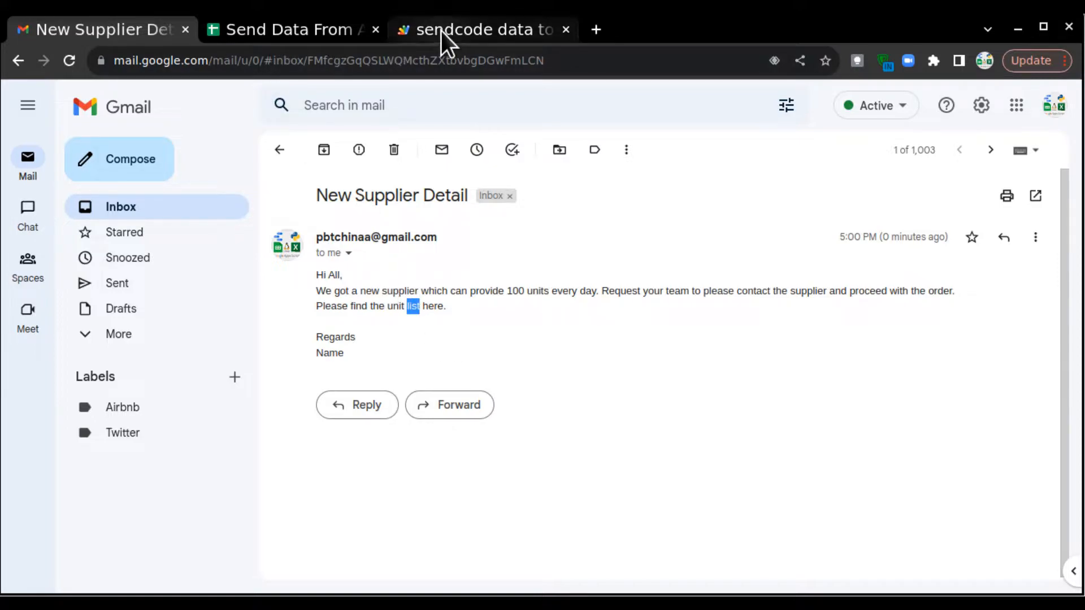
left_click(485, 29)
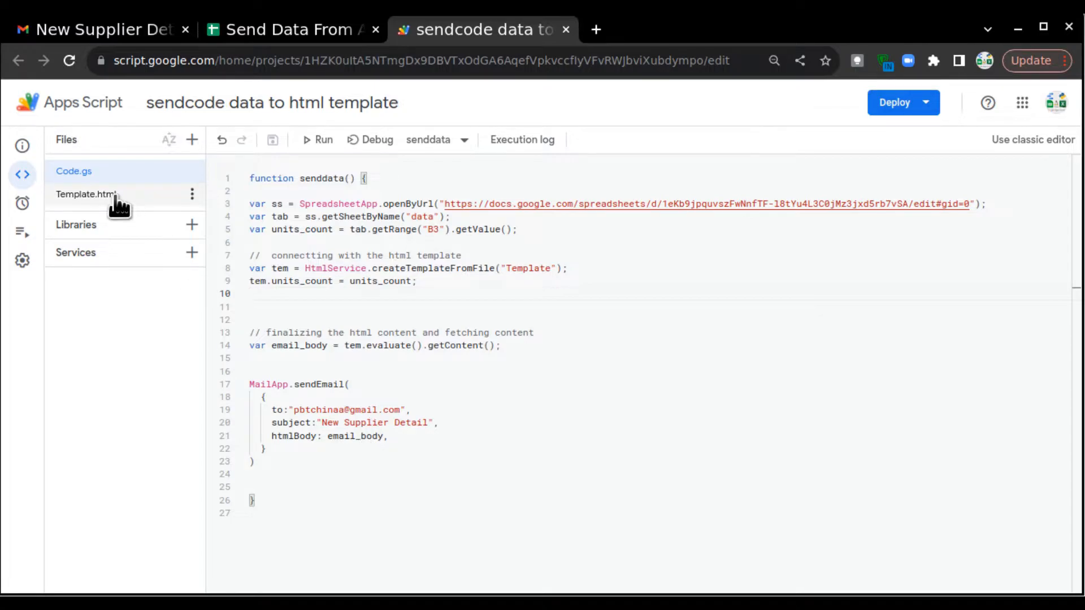
Begin a 'var url = "' declaration on line 6 of Code.gs, after the units count line
left_click(75, 171)
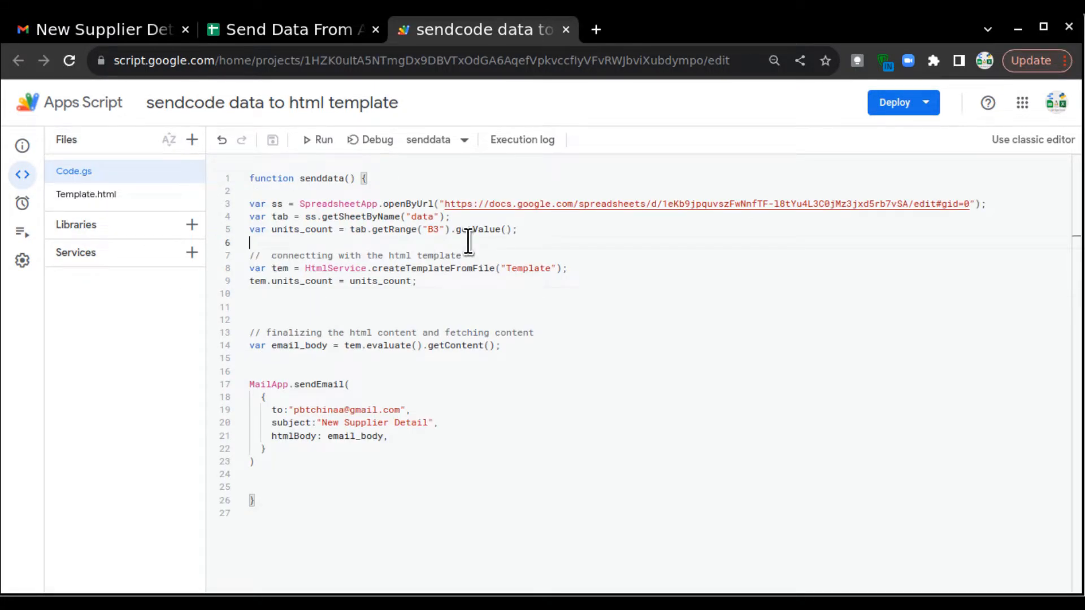
mouse_move(574, 247)
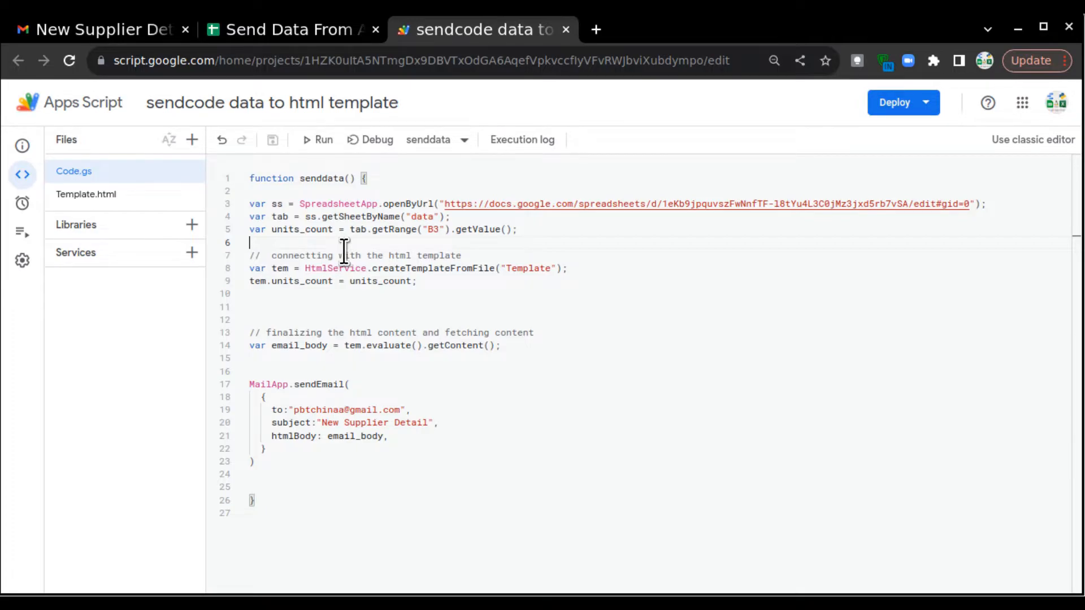
type("var")
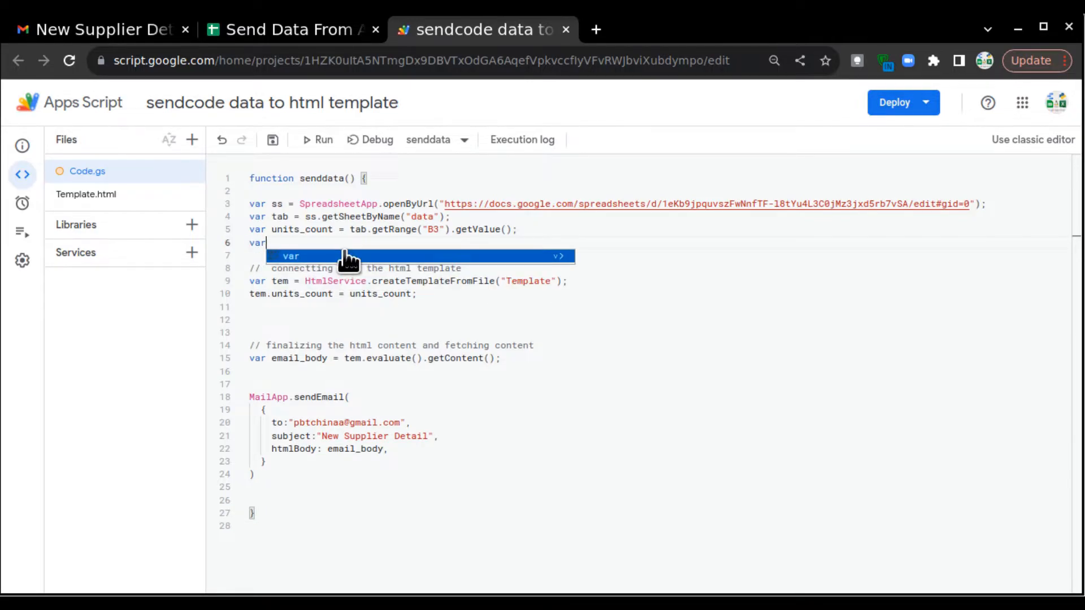
type("url =")
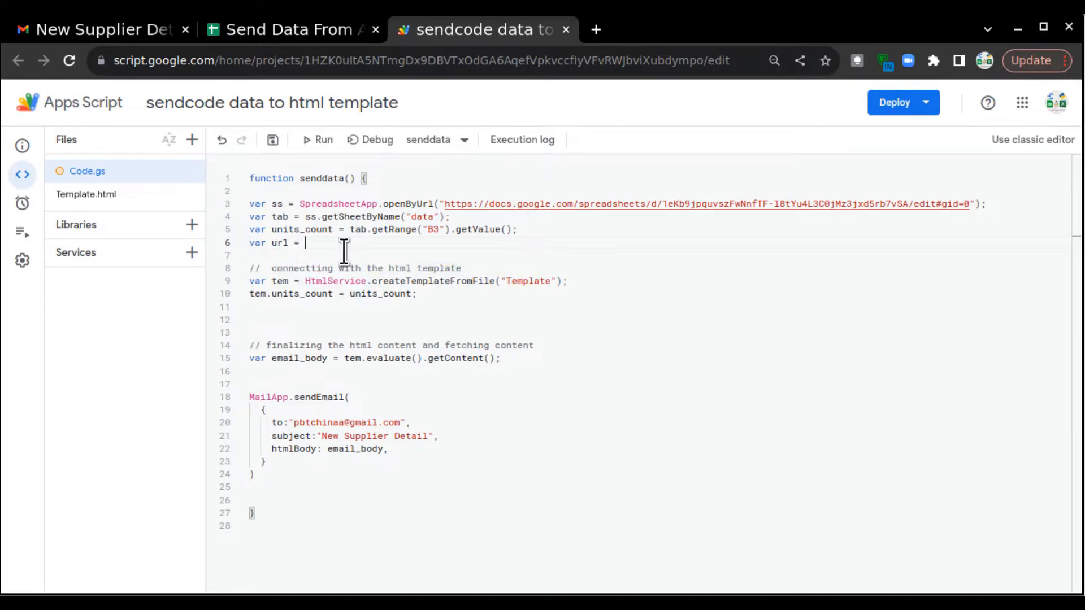
type("\"")
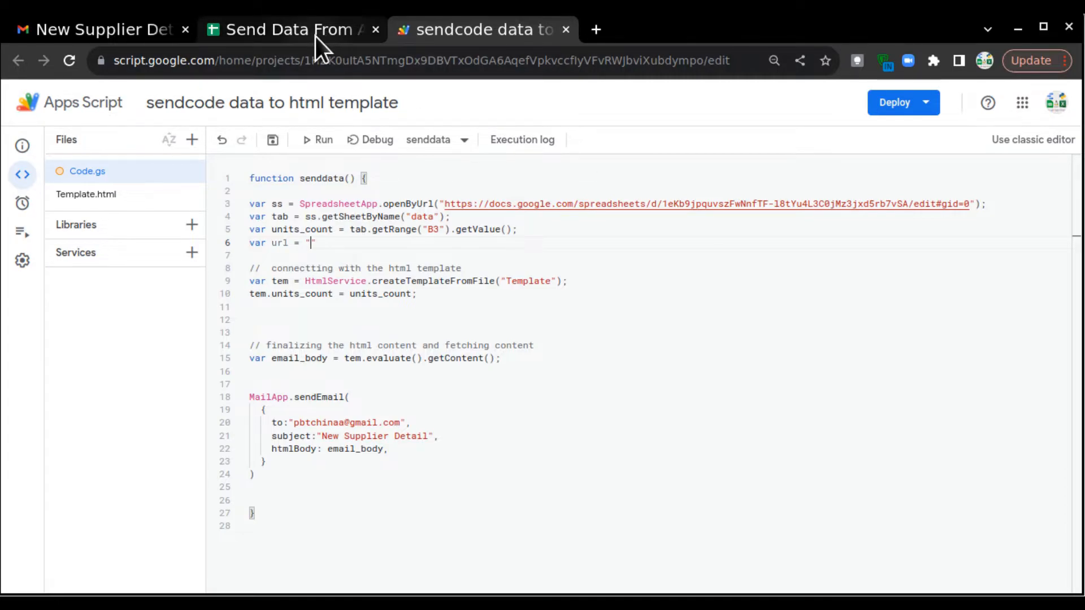
Copy the spreadsheet's full web address from the Sheets address bar for the url variable
left_click(291, 30)
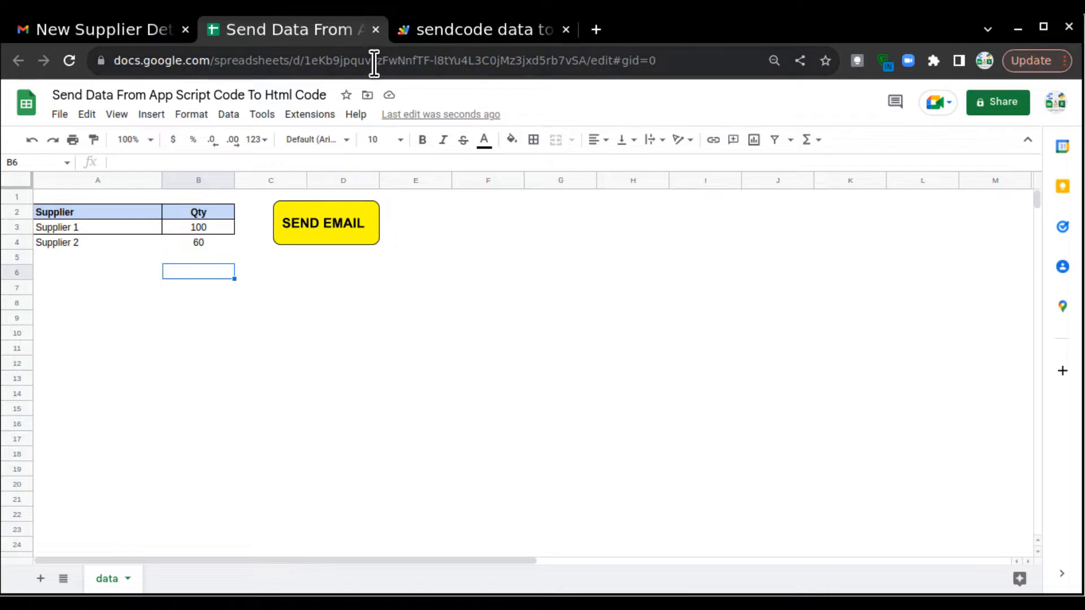
left_click(374, 60)
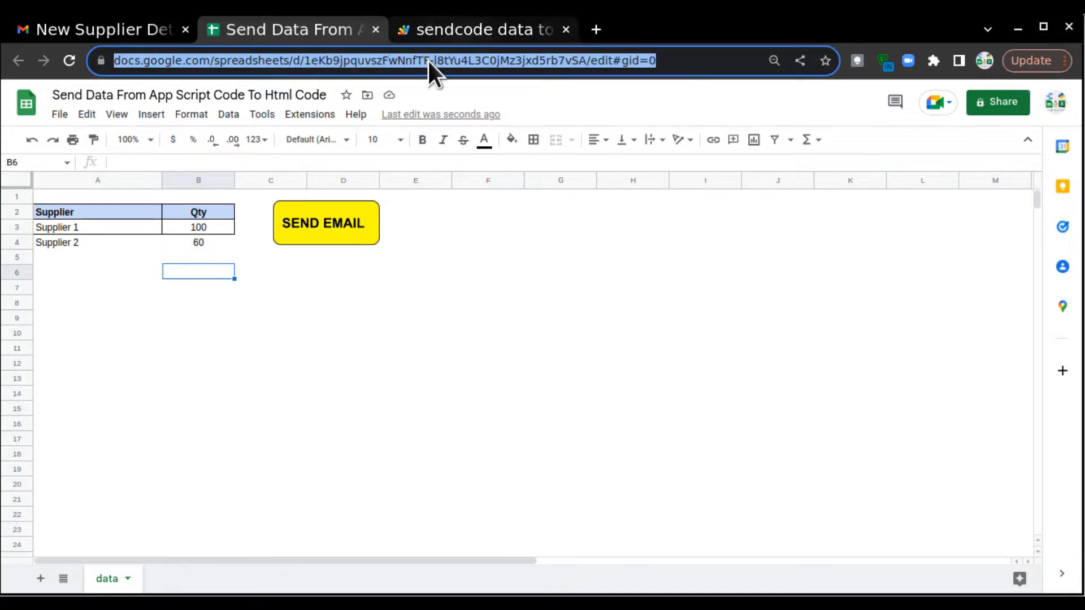
left_click(483, 30)
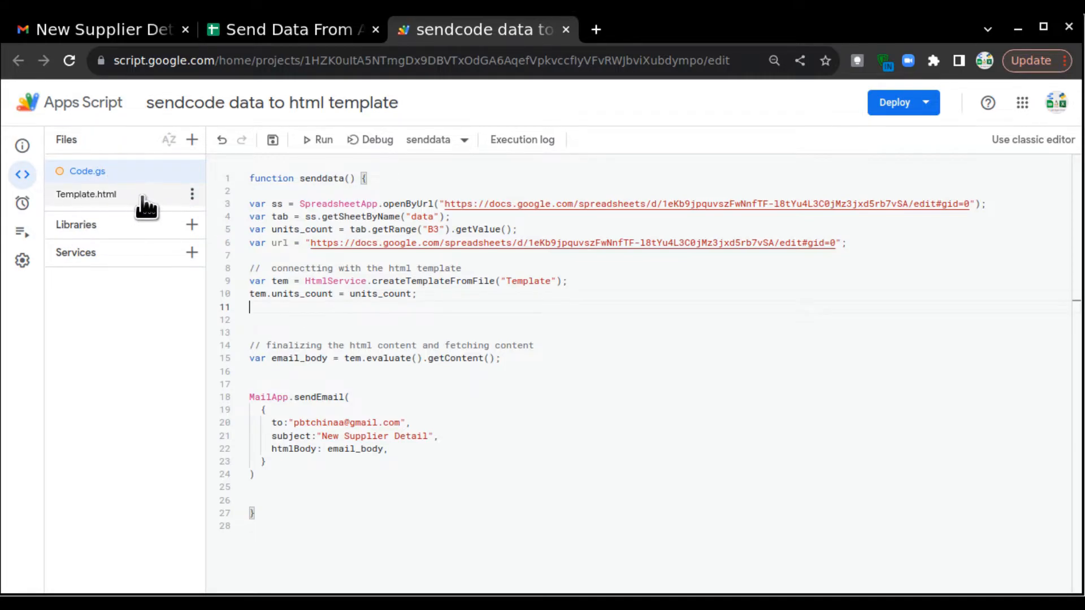
mouse_move(192, 212)
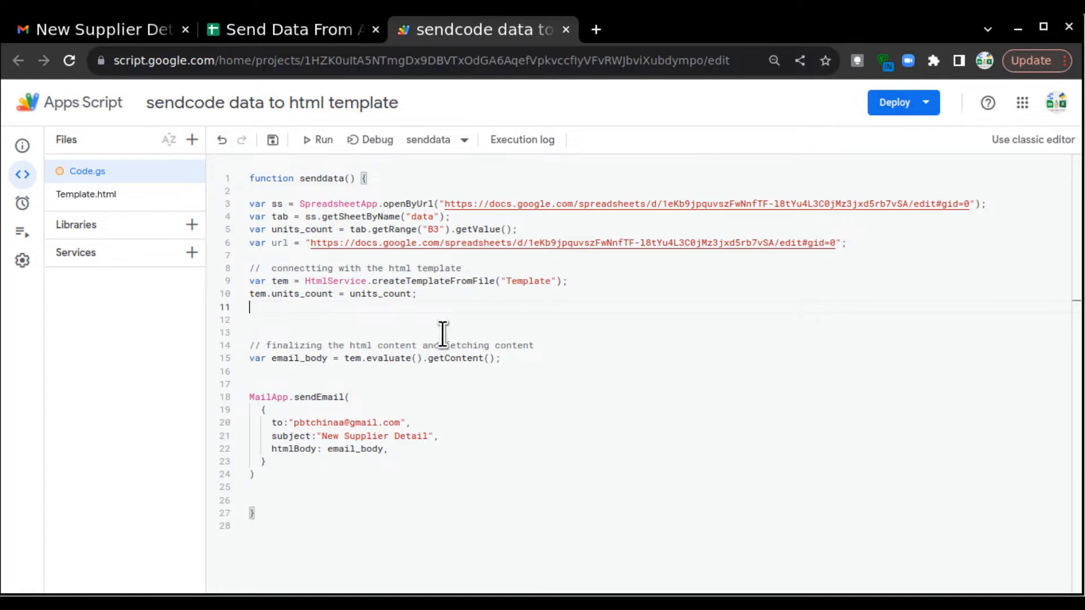
Add 'tem.url = url' after tem.units_count and review it against the stored spreadsheet address
type("tem")
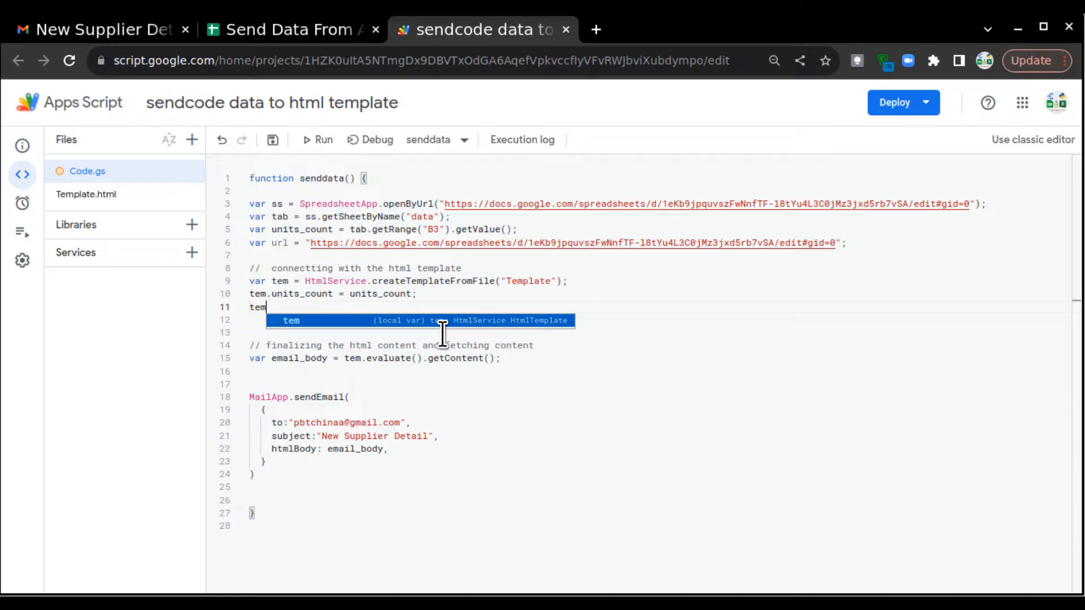
type(".url")
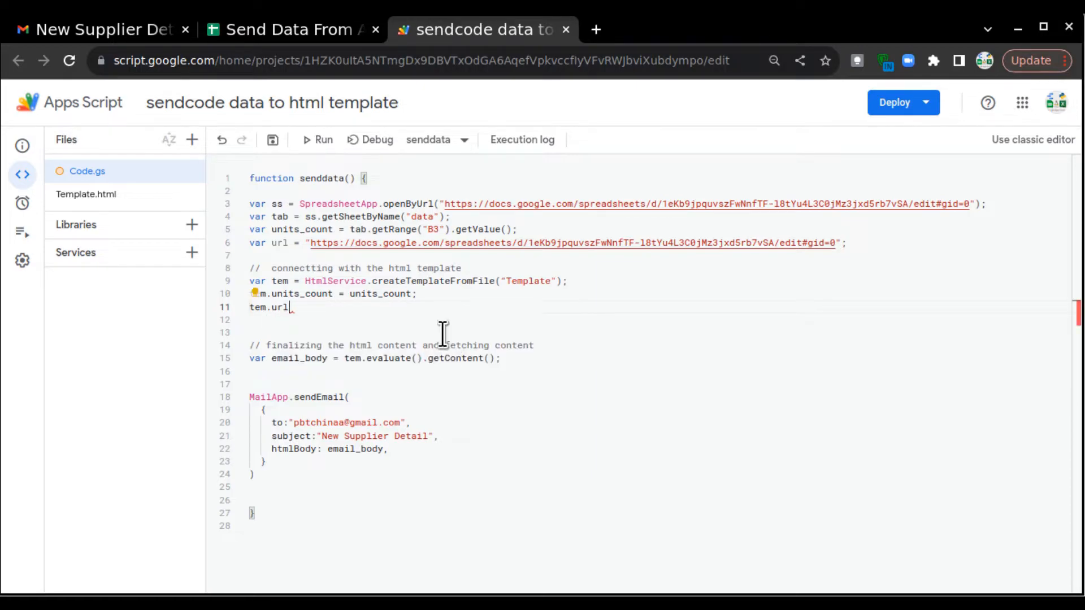
type("= url;")
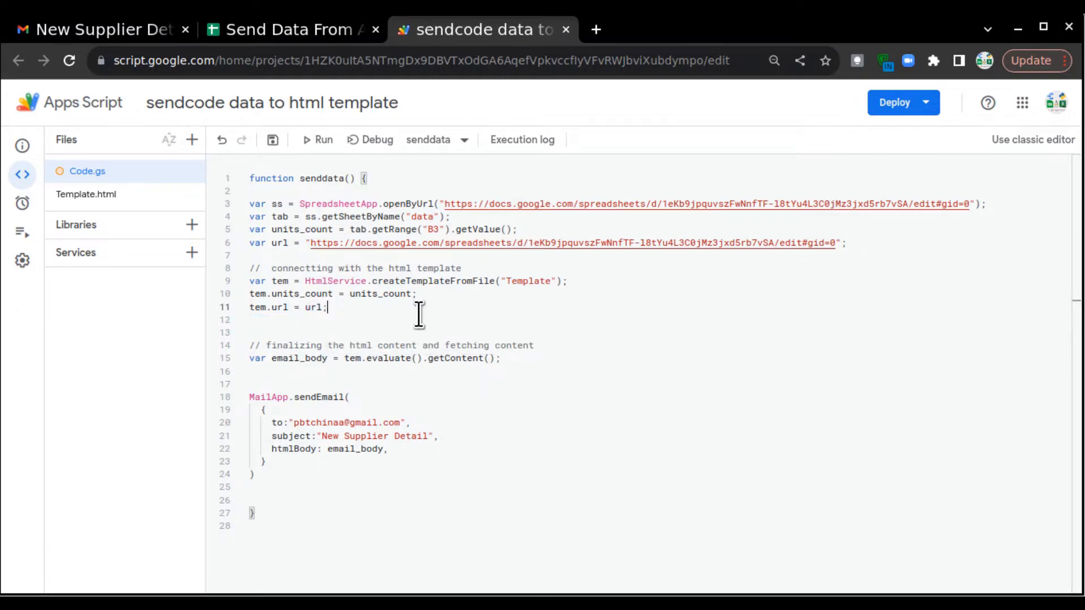
mouse_move(443, 282)
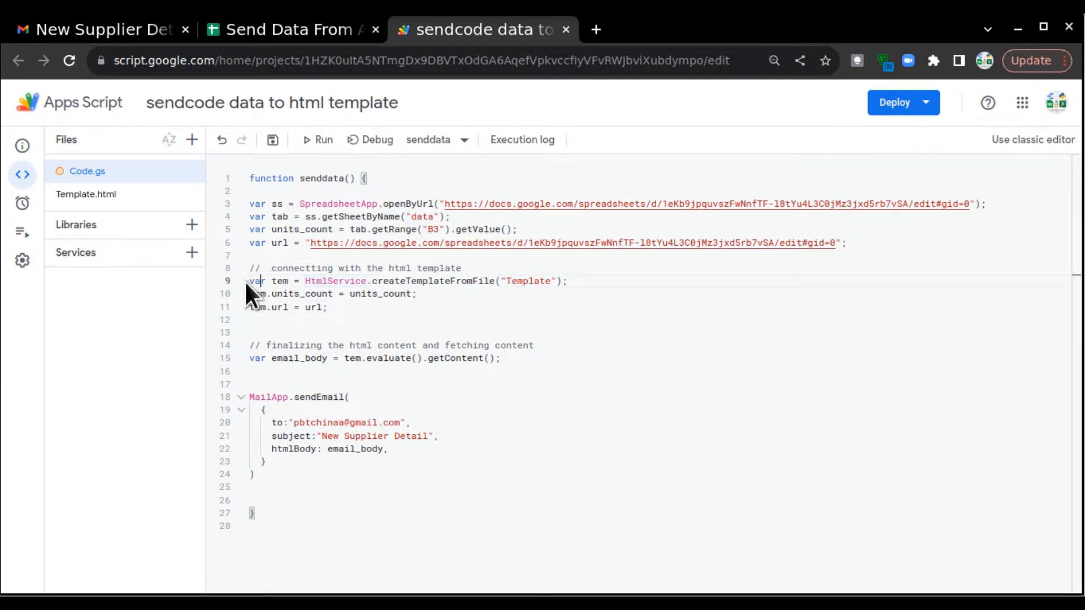
left_click_drag(248, 280, 470, 280)
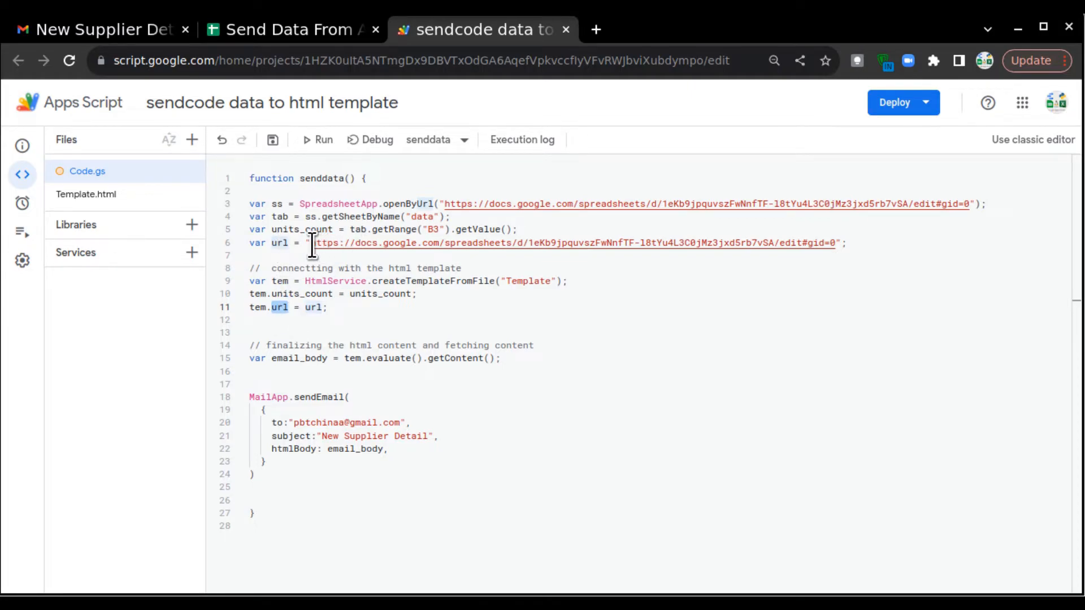
left_click_drag(312, 243, 838, 243)
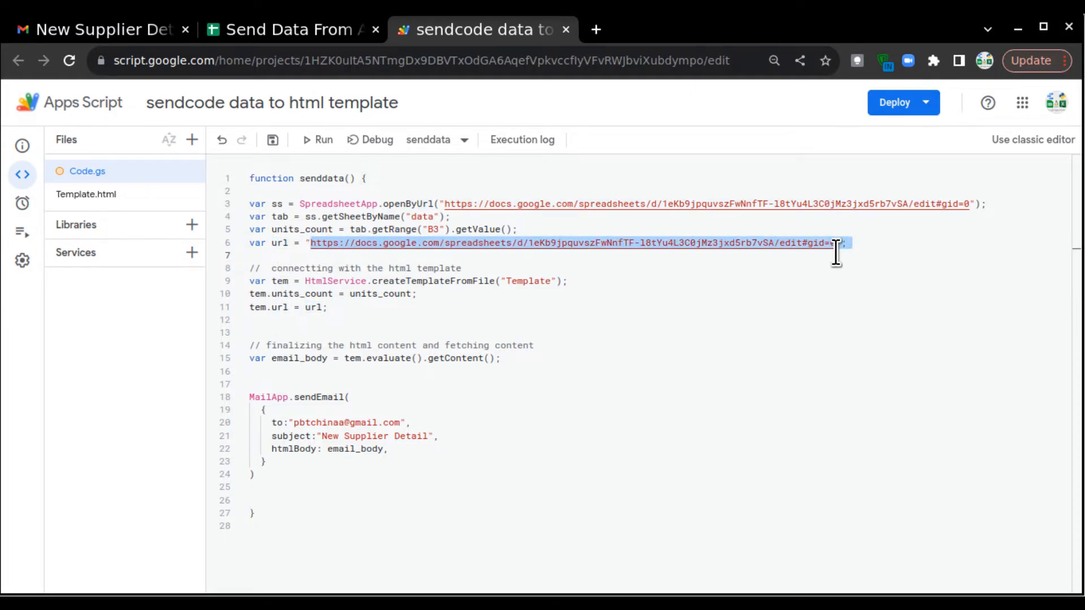
mouse_move(86, 194)
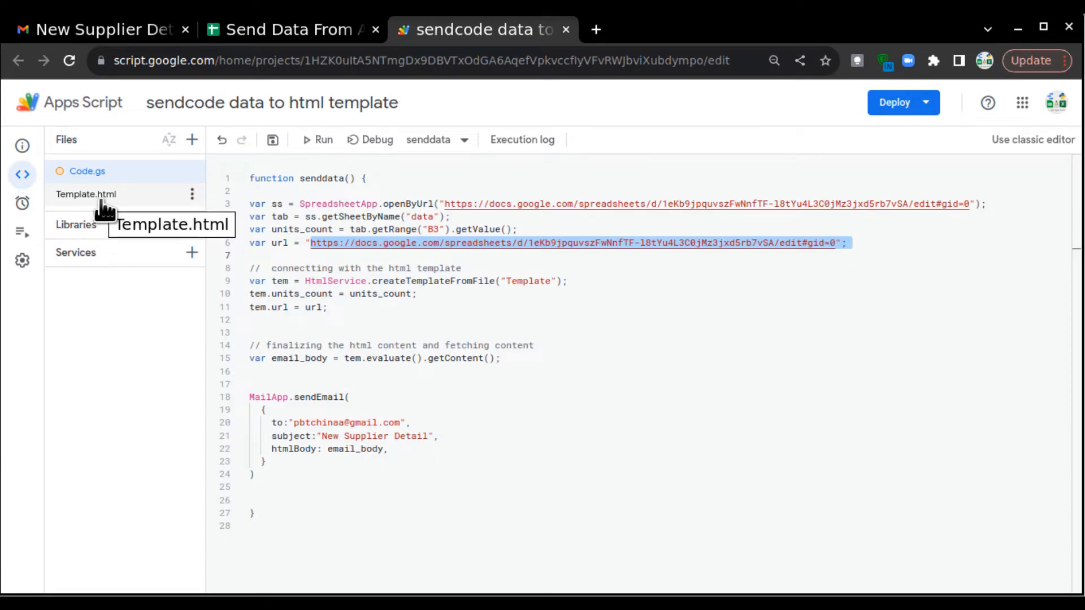
In Template.html, insert '<a href= <?= url ?>>' before 'list' in the unit list line
left_click(86, 194)
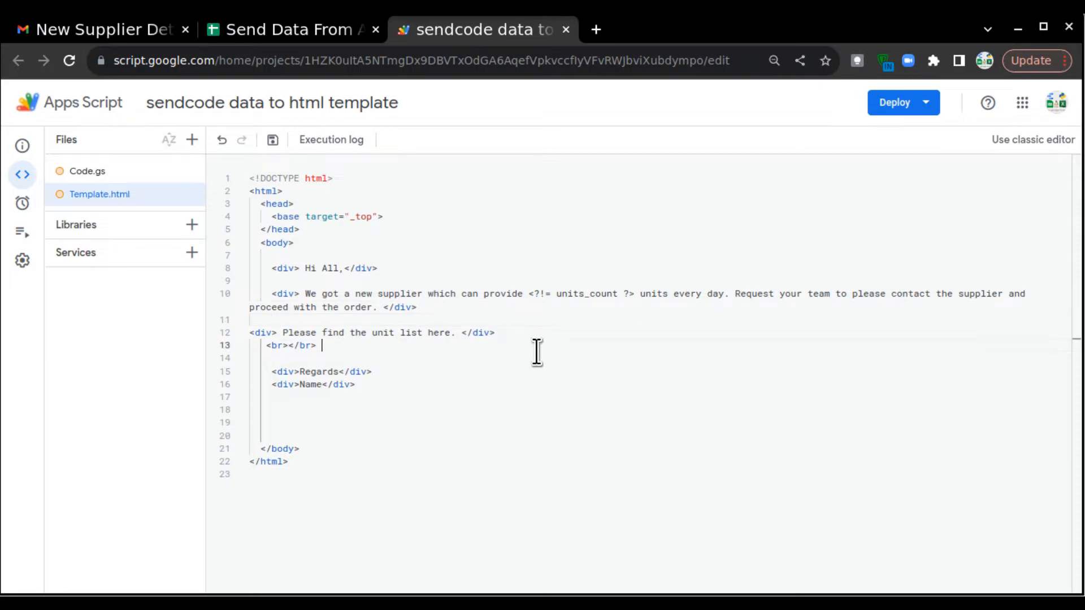
mouse_move(523, 332)
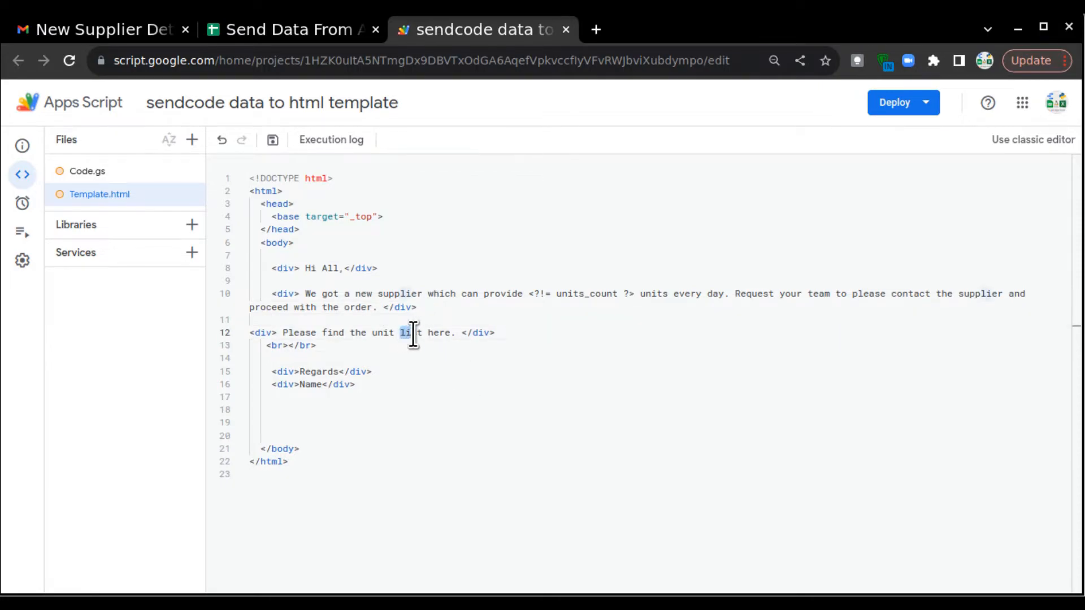
double_click(410, 332)
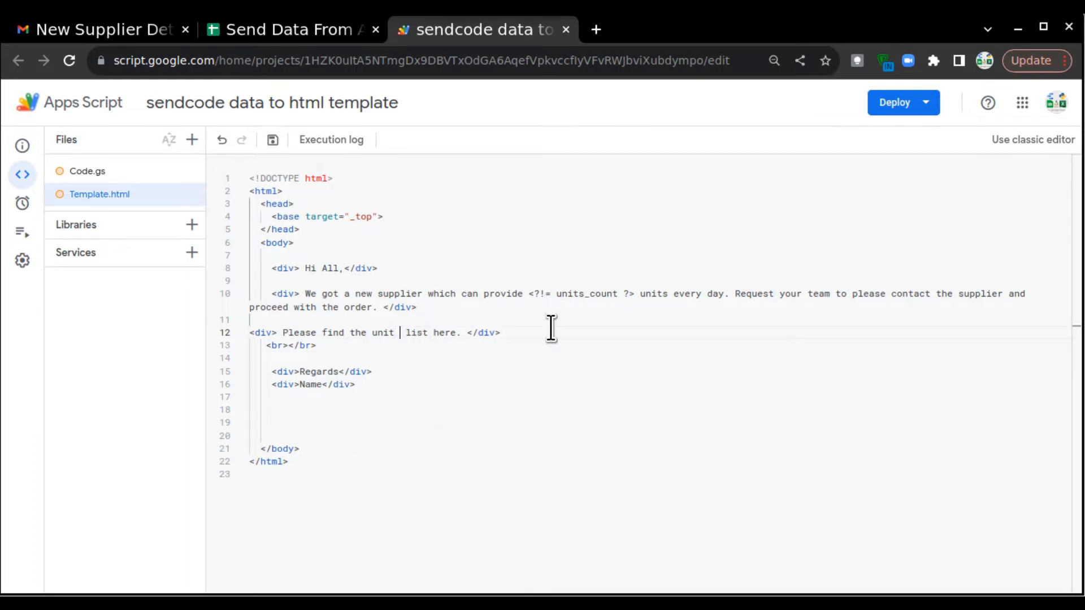
type("<")
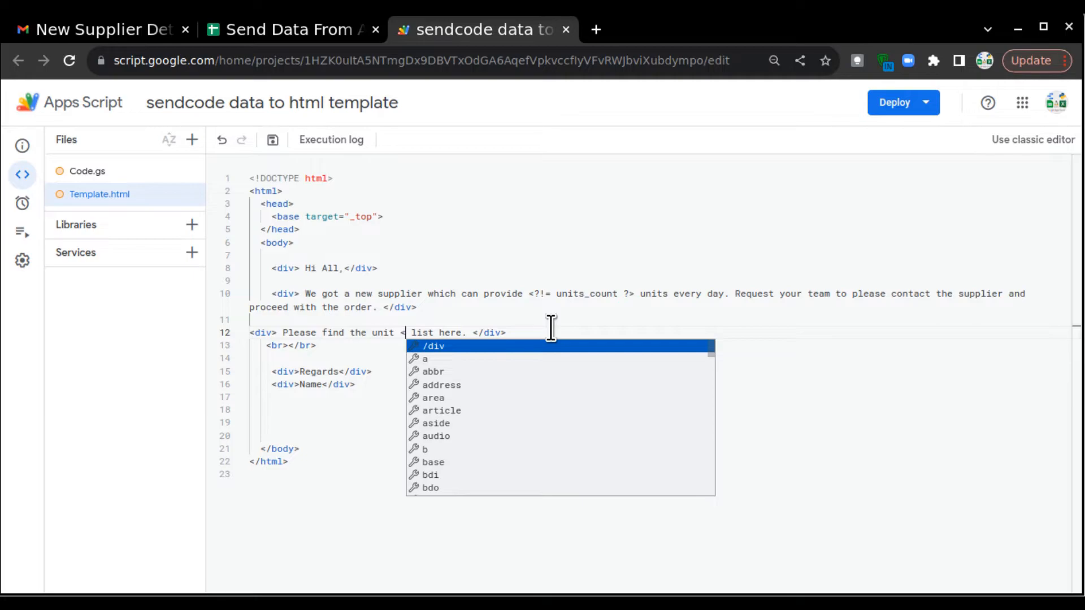
type("a")
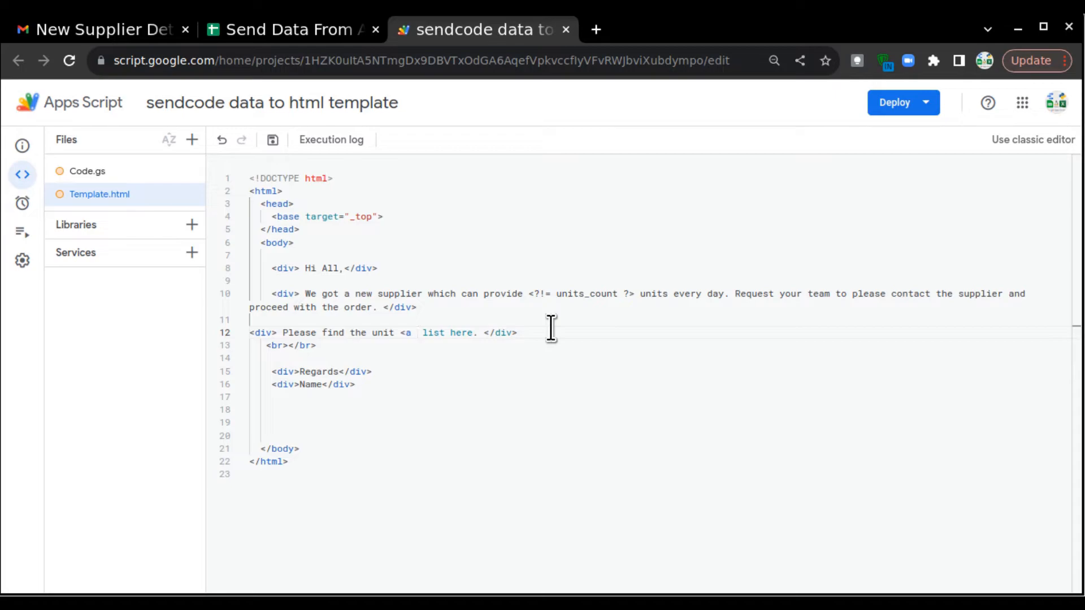
type("href=")
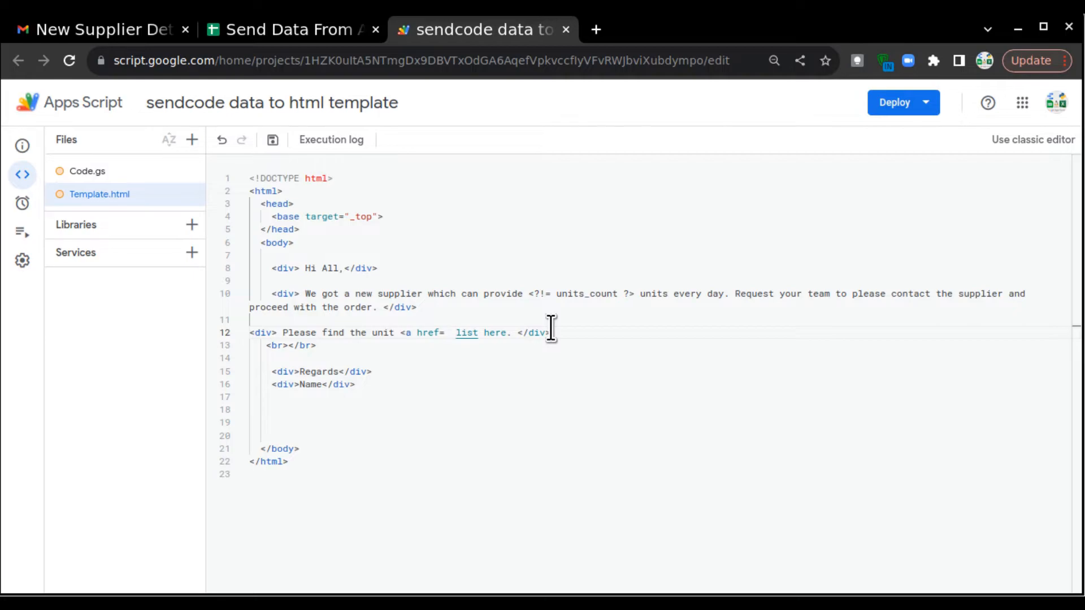
type("<?")
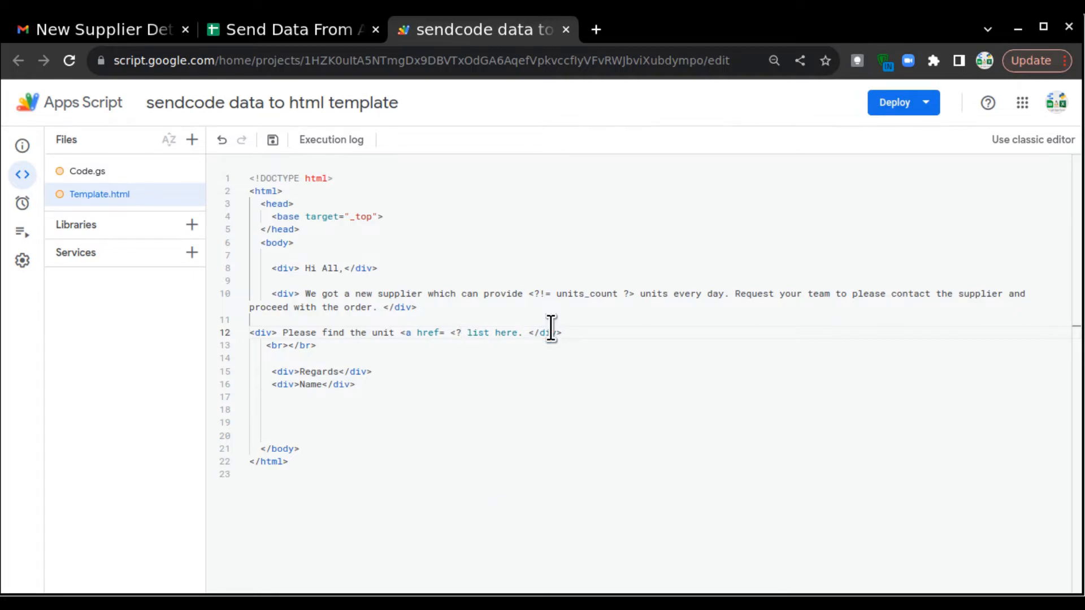
type("=")
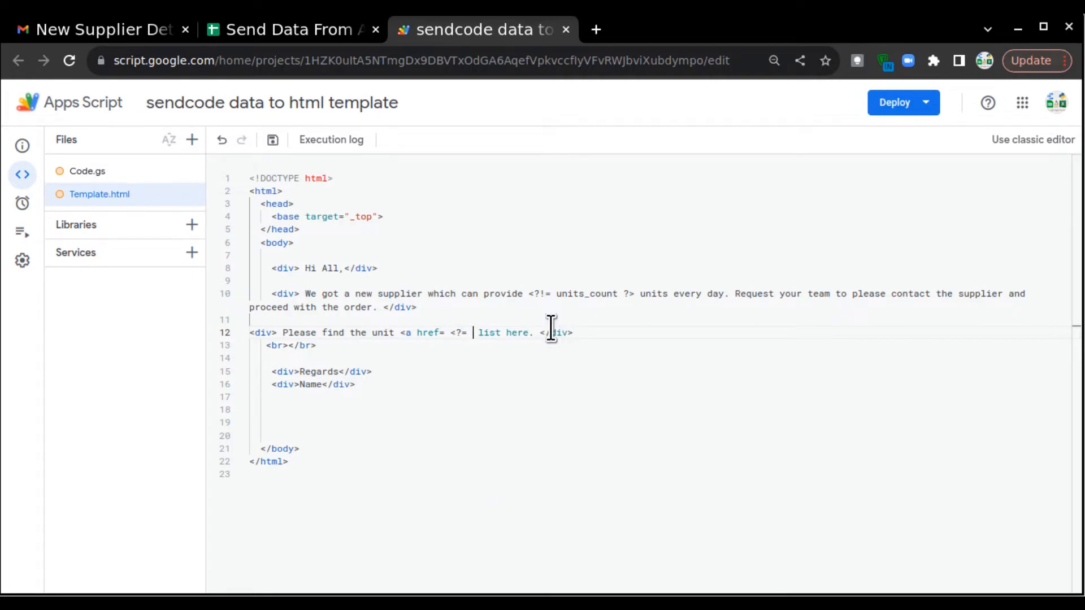
type("url")
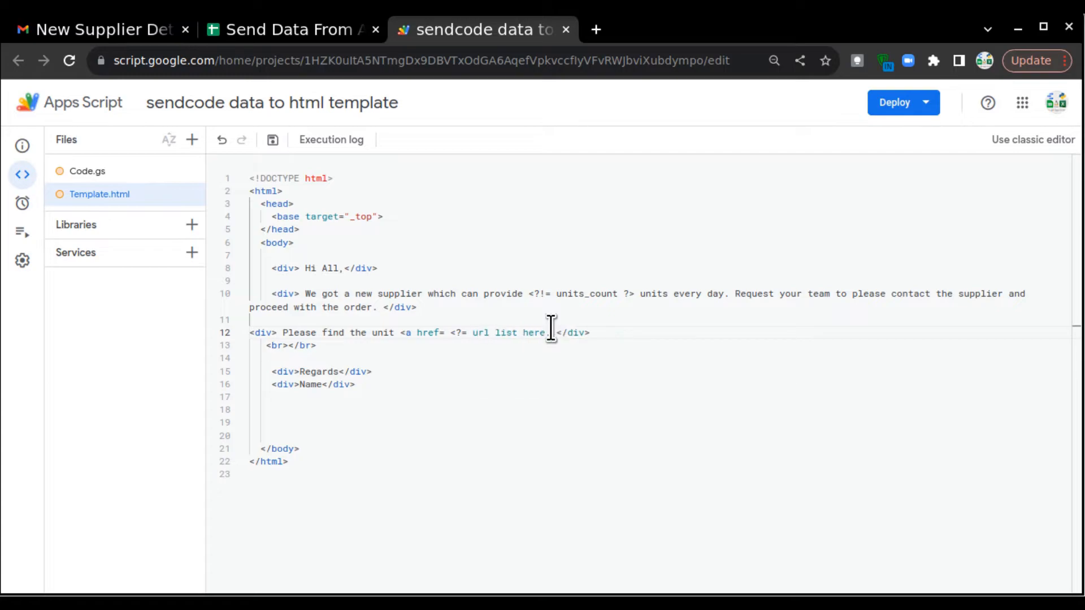
type("?>>")
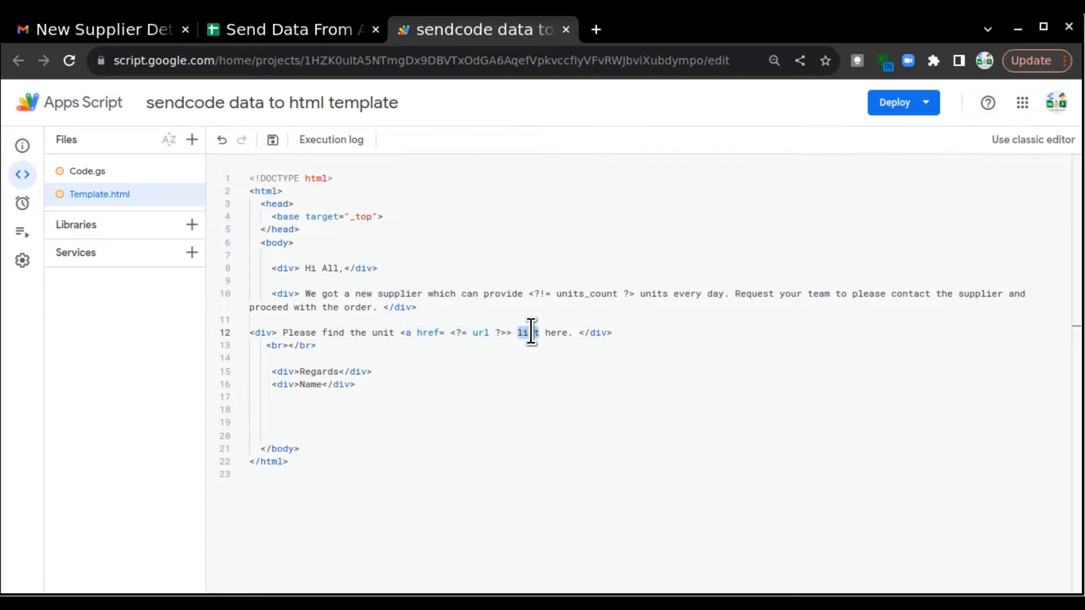
Close the link with '</a>' right after the word 'list' in Template.html
double_click(528, 332)
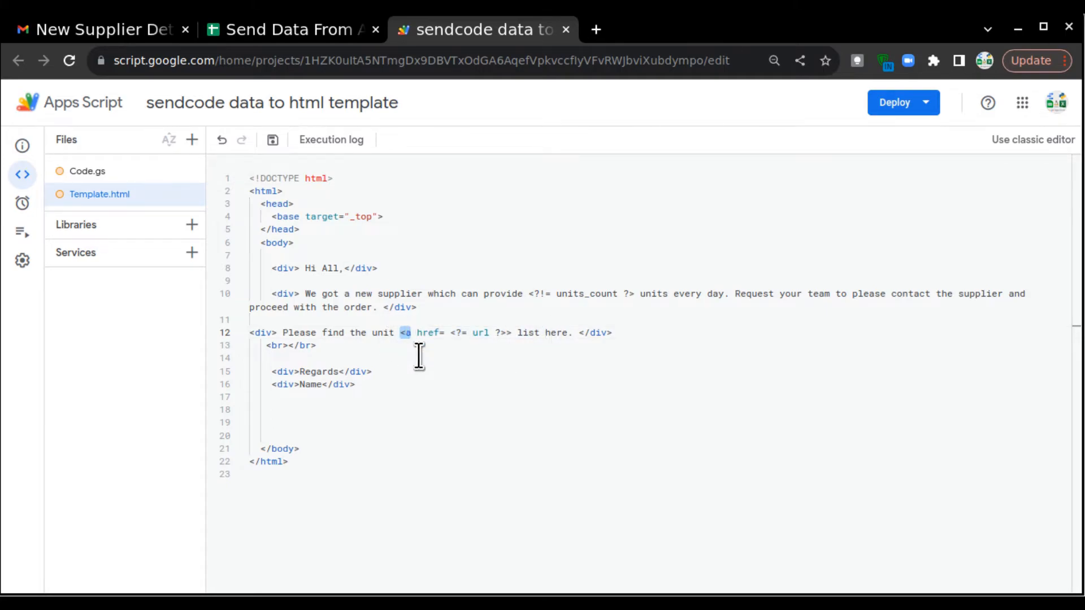
mouse_move(514, 346)
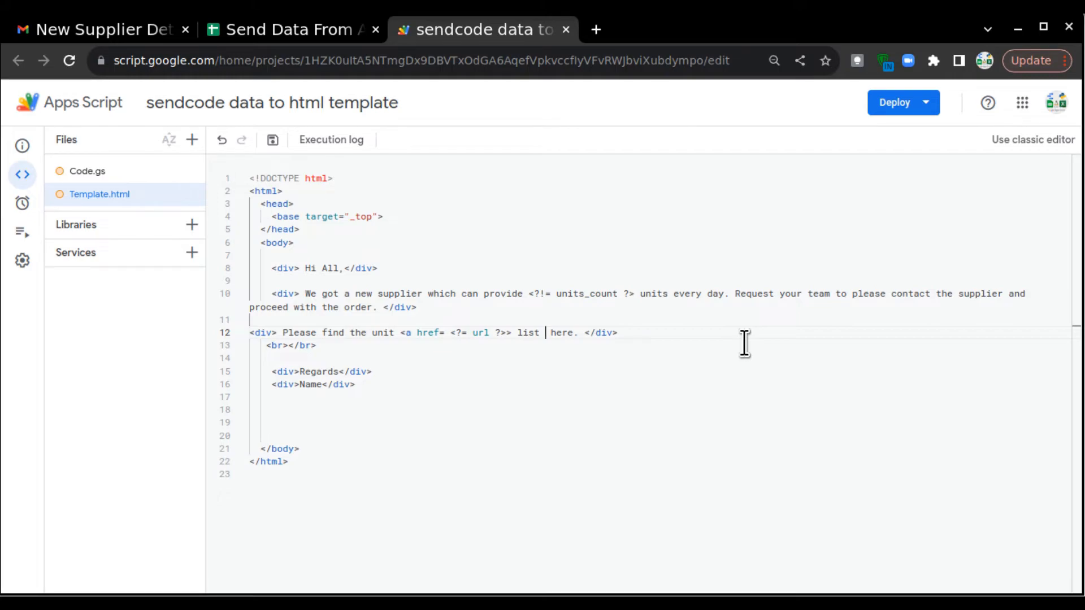
double_click(528, 332)
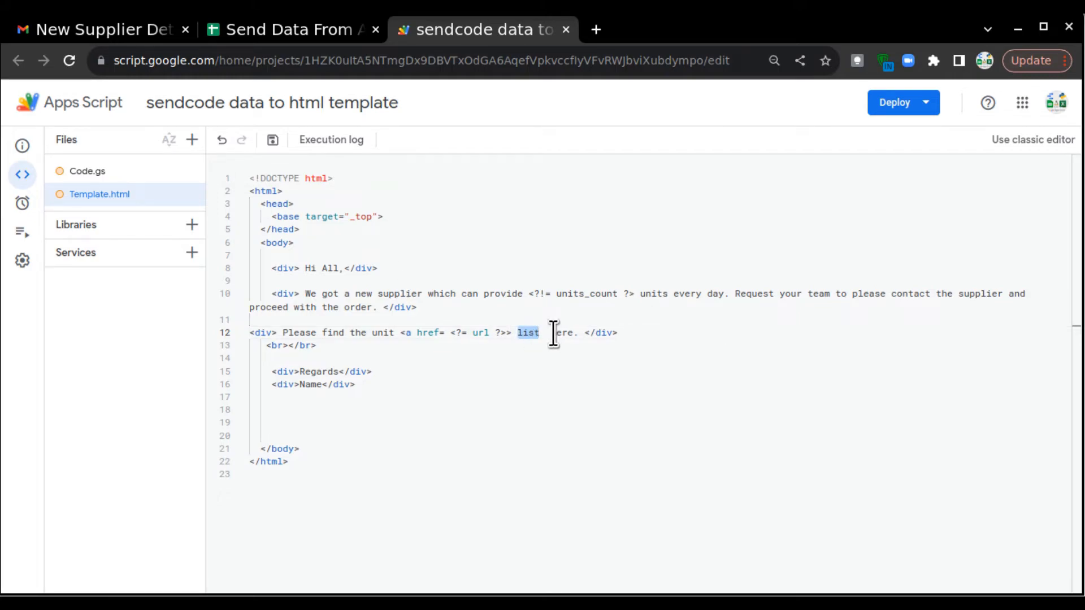
type("</a>")
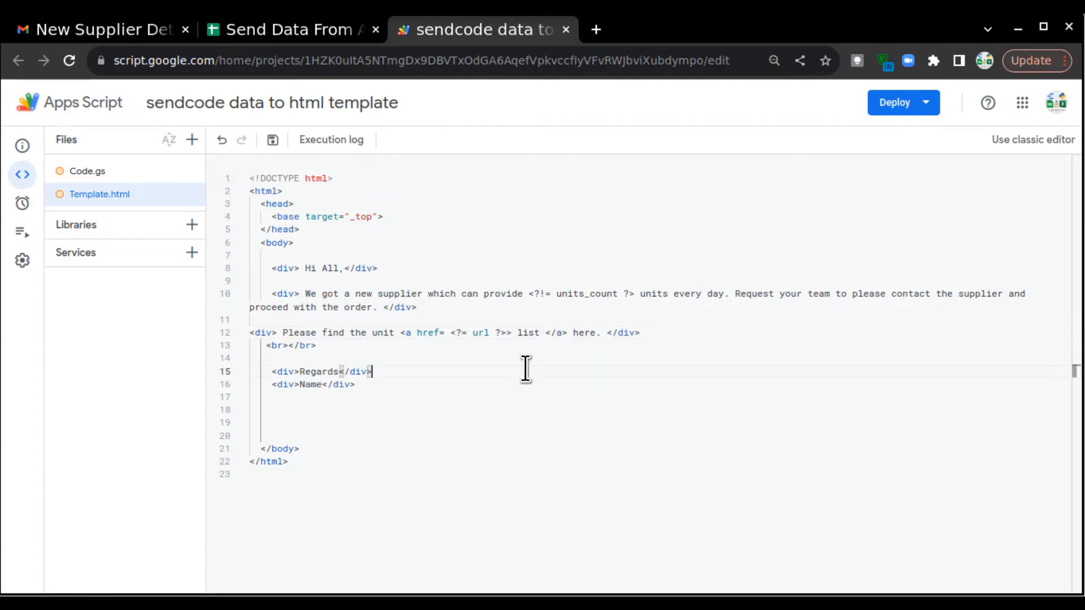
left_click_drag(400, 332, 319, 345)
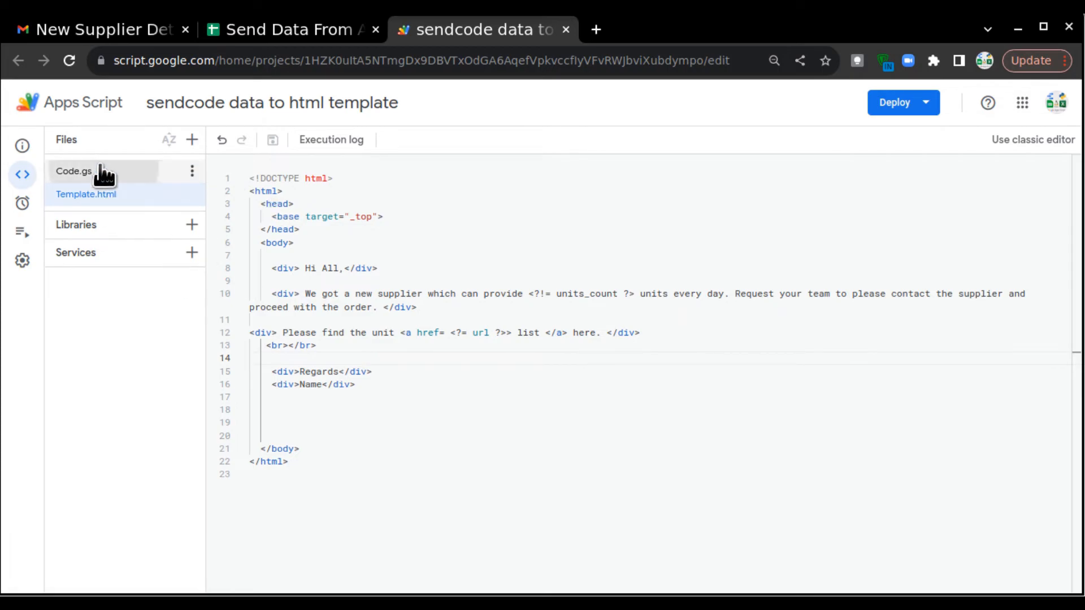
Run SEND EMAIL from the spreadsheet and go to Gmail to check the new message
left_click(290, 29)
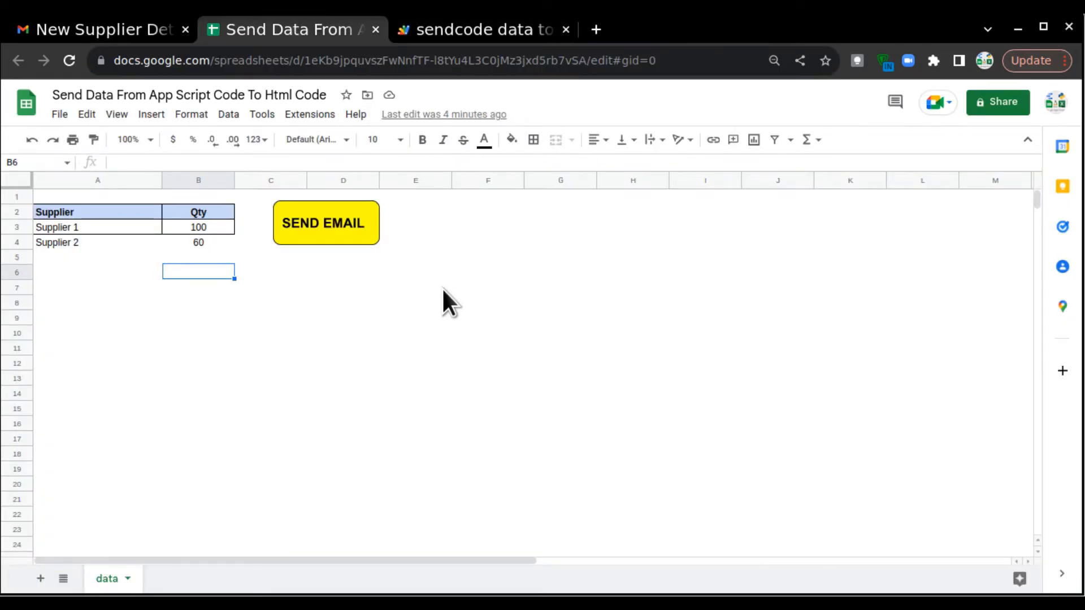
left_click(324, 222)
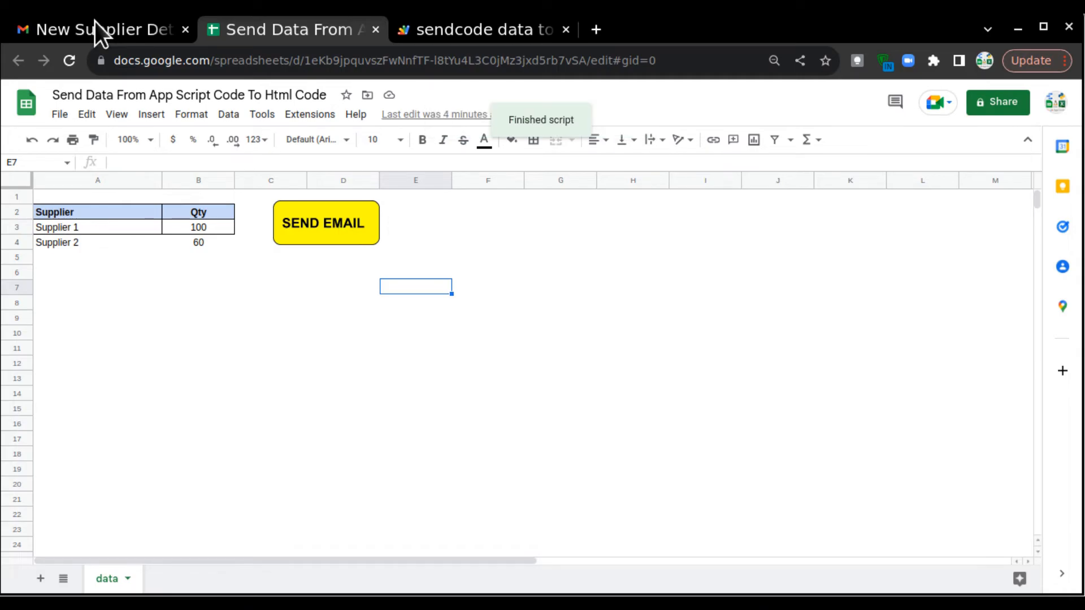
left_click(101, 29)
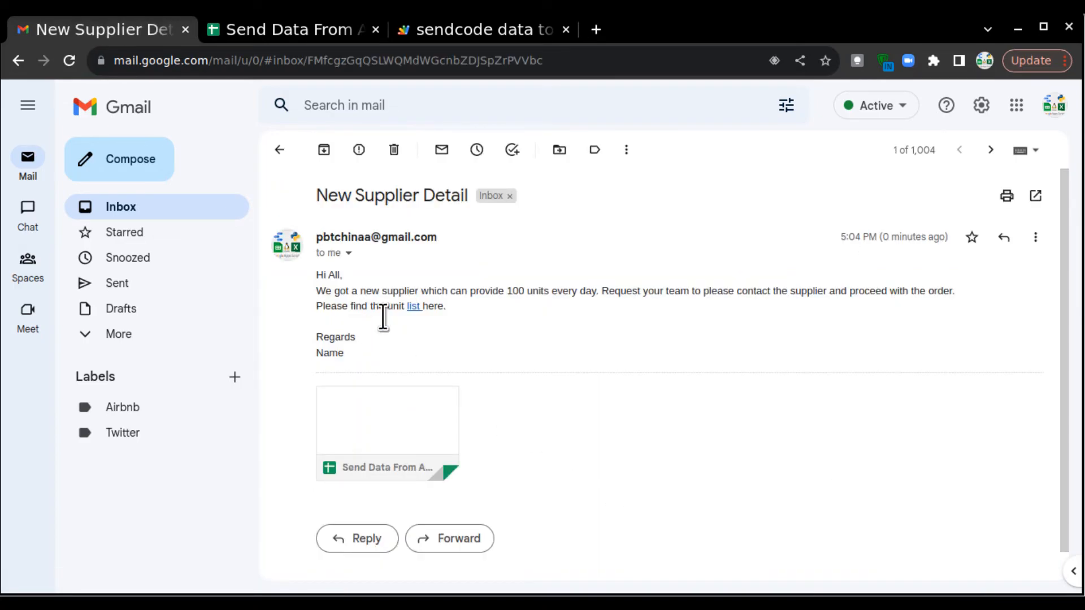
mouse_move(475, 342)
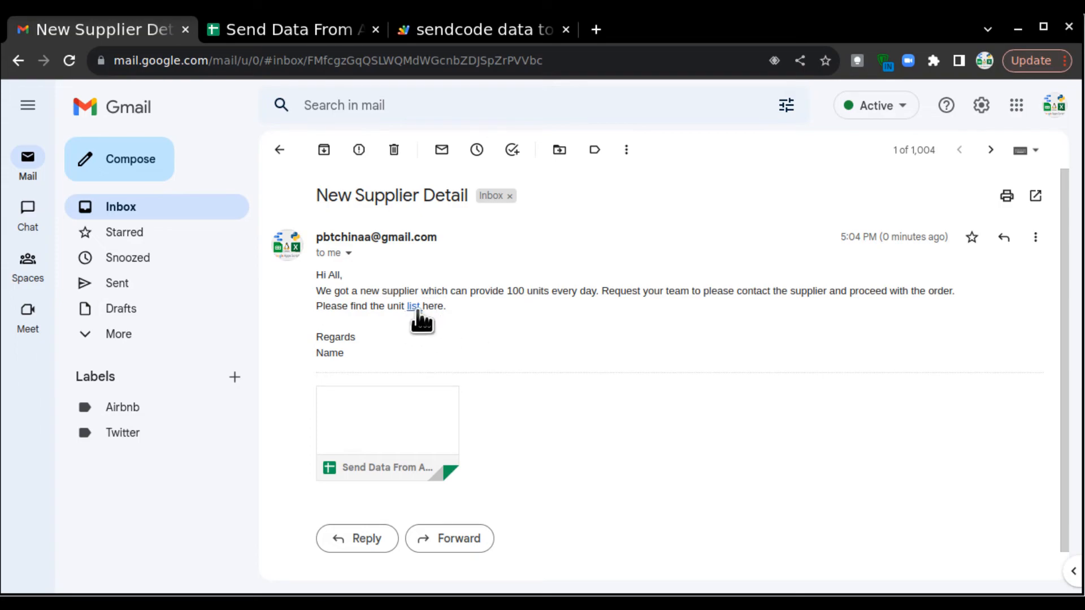
Follow the 'list' hyperlink in the New Supplier Detail email to the spreadsheet
left_click(414, 306)
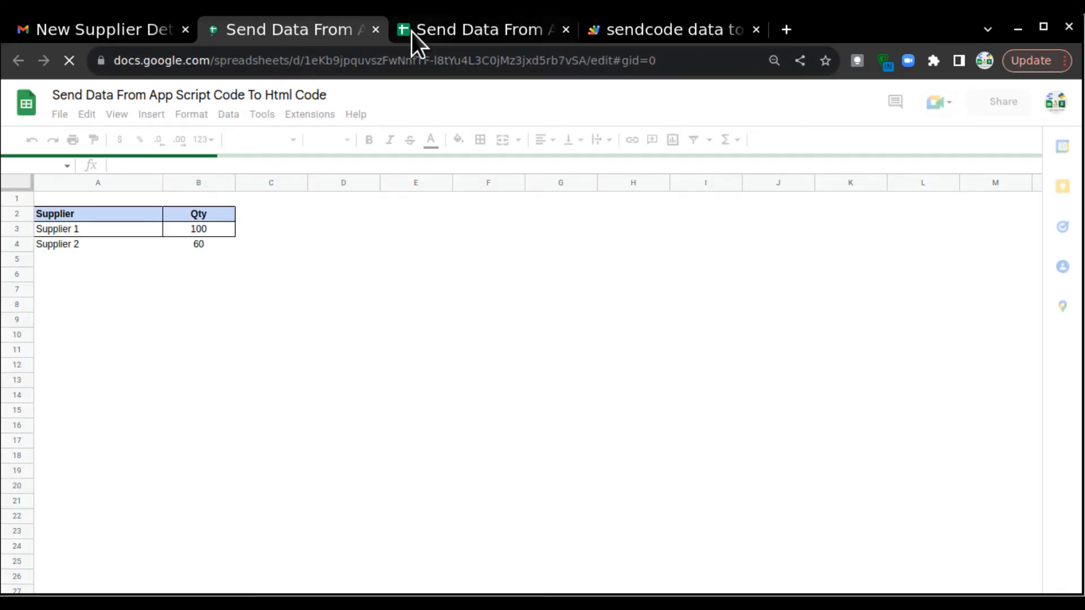
View the spreadsheet opened from the link, then close the duplicate tab
left_click(484, 29)
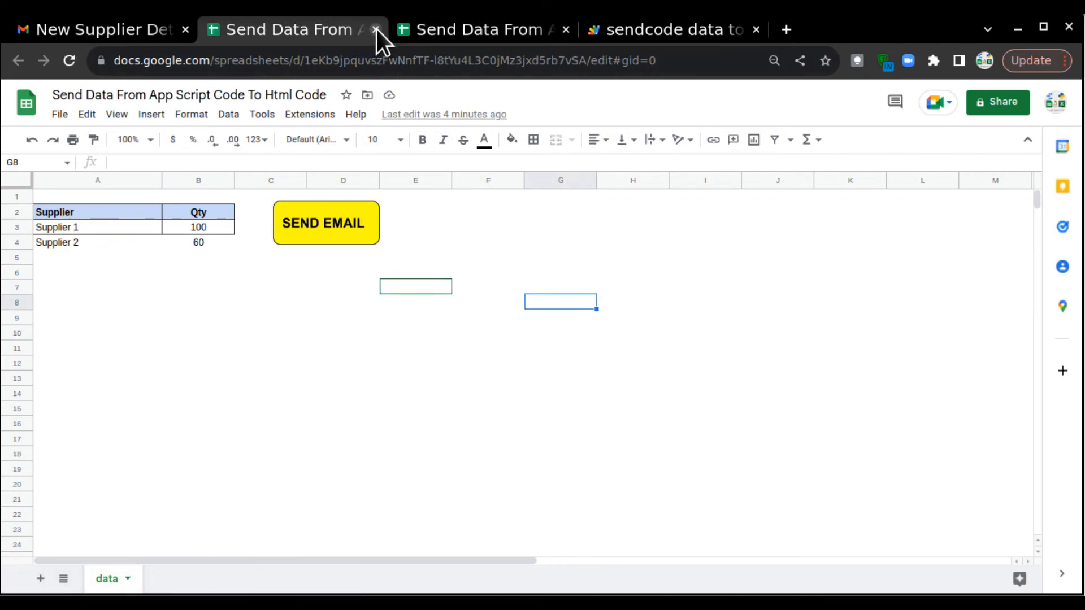
left_click(667, 29)
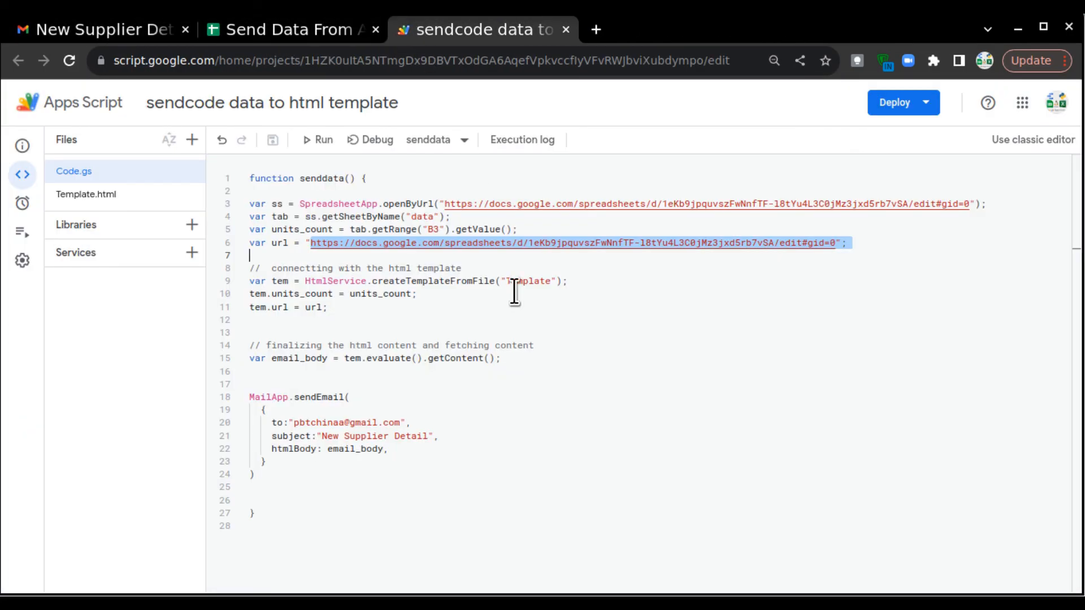
Show Template.html and highlight the <a href= <?= url ?>> list </a> link element
left_click(86, 193)
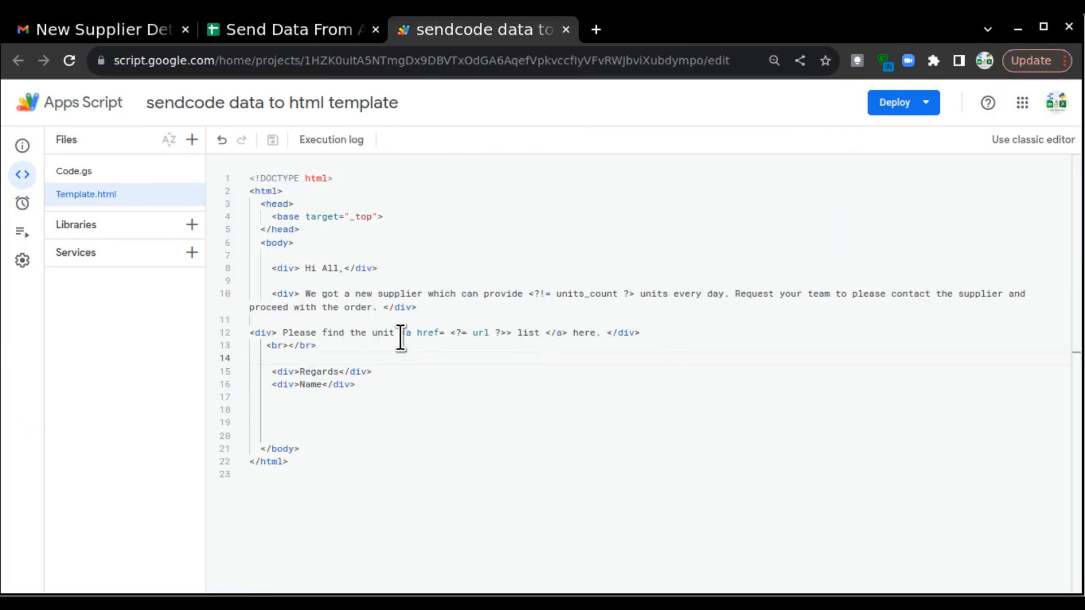
left_click_drag(399, 332, 567, 332)
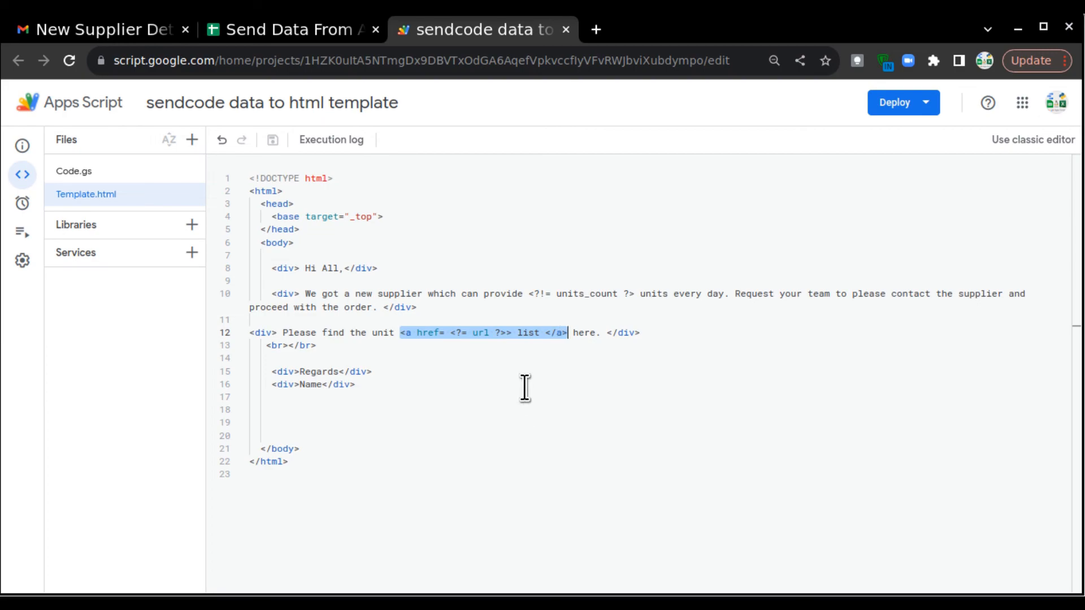